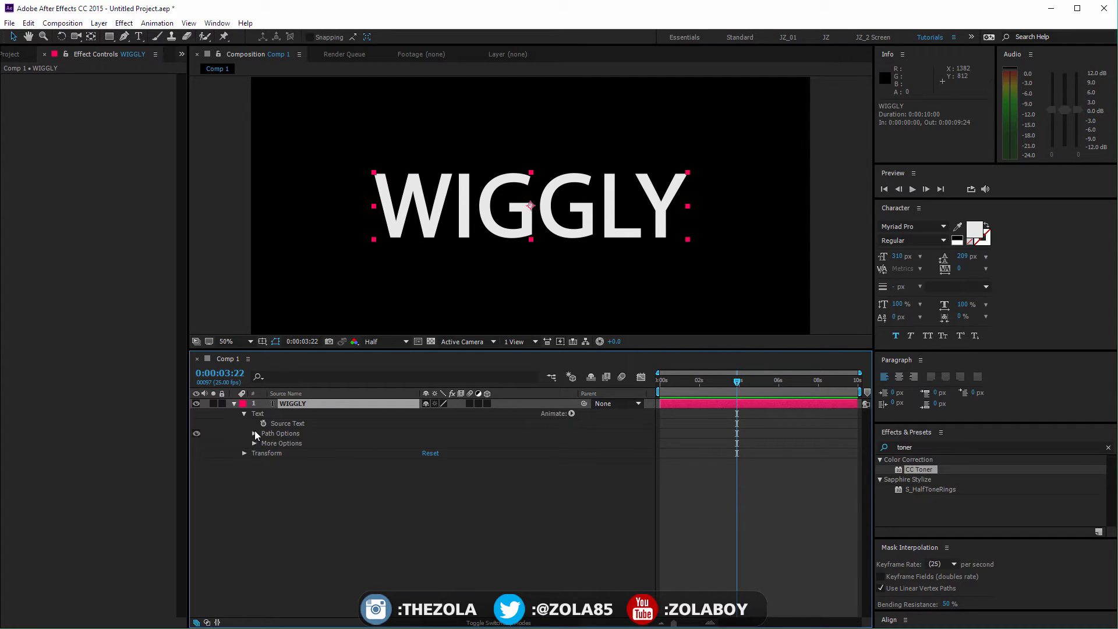
Expand the WIGGLY text layer and bring up its Animate menu of text properties.
click(571, 414)
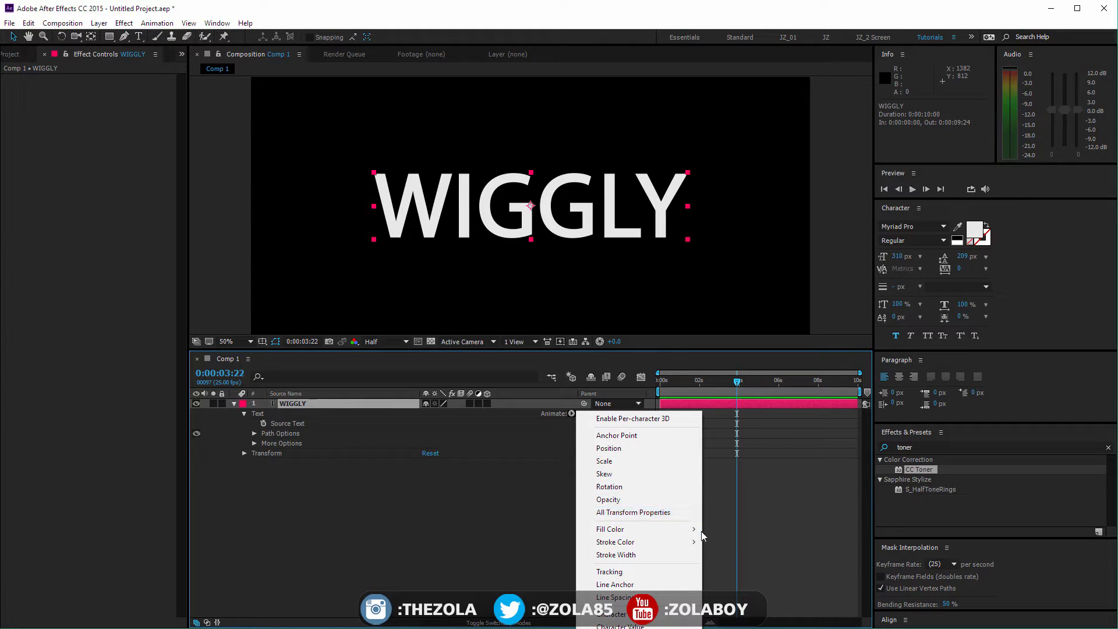
mouse_move(457, 488)
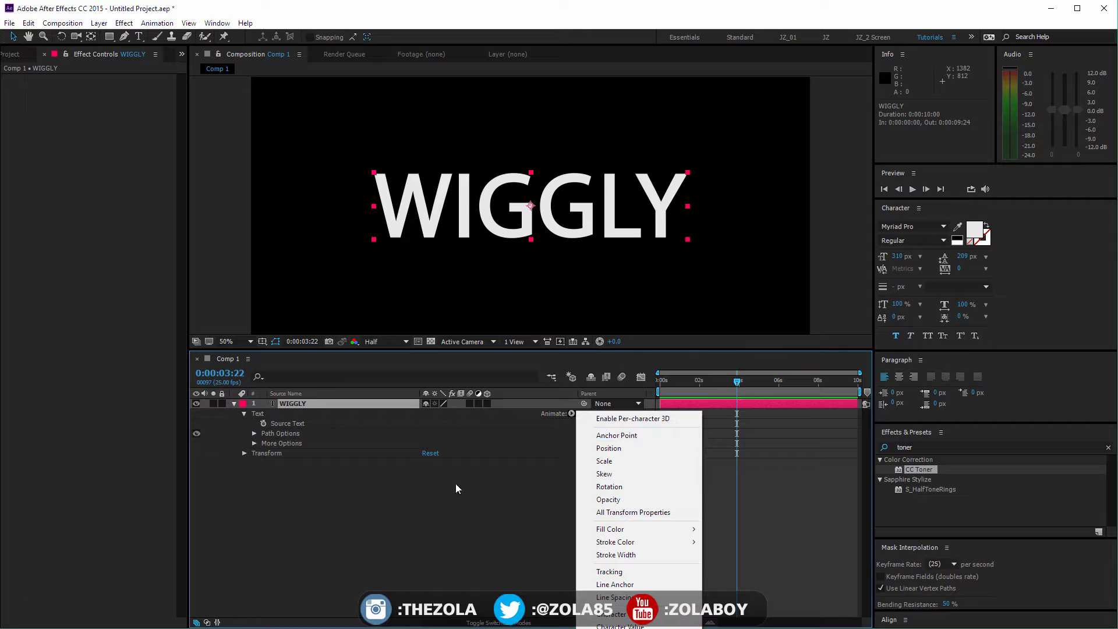
mouse_move(477, 439)
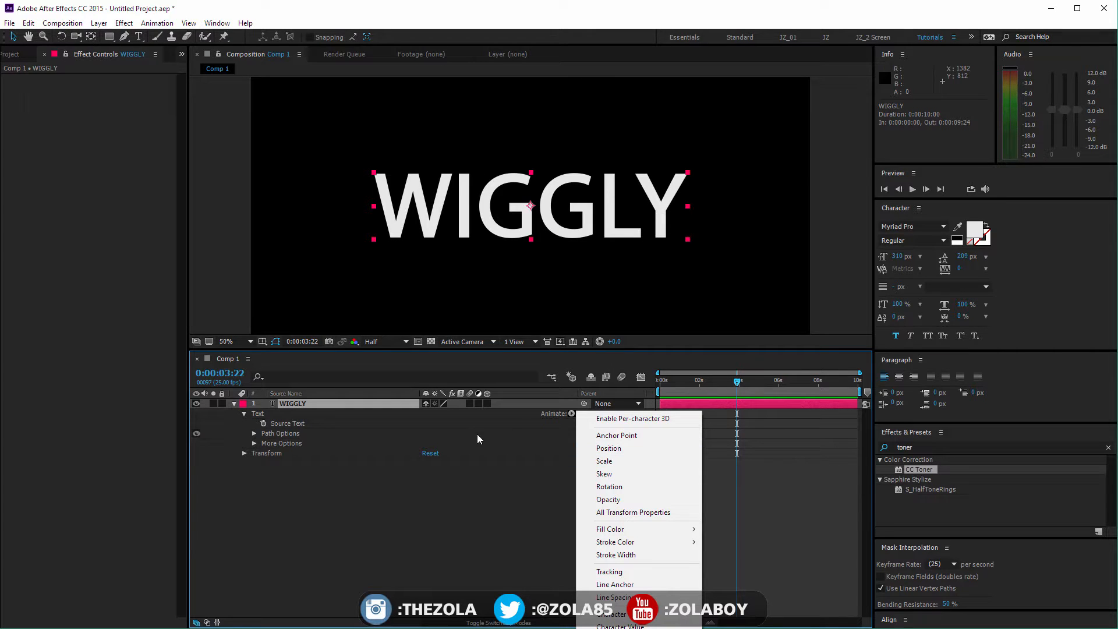
mouse_move(505, 492)
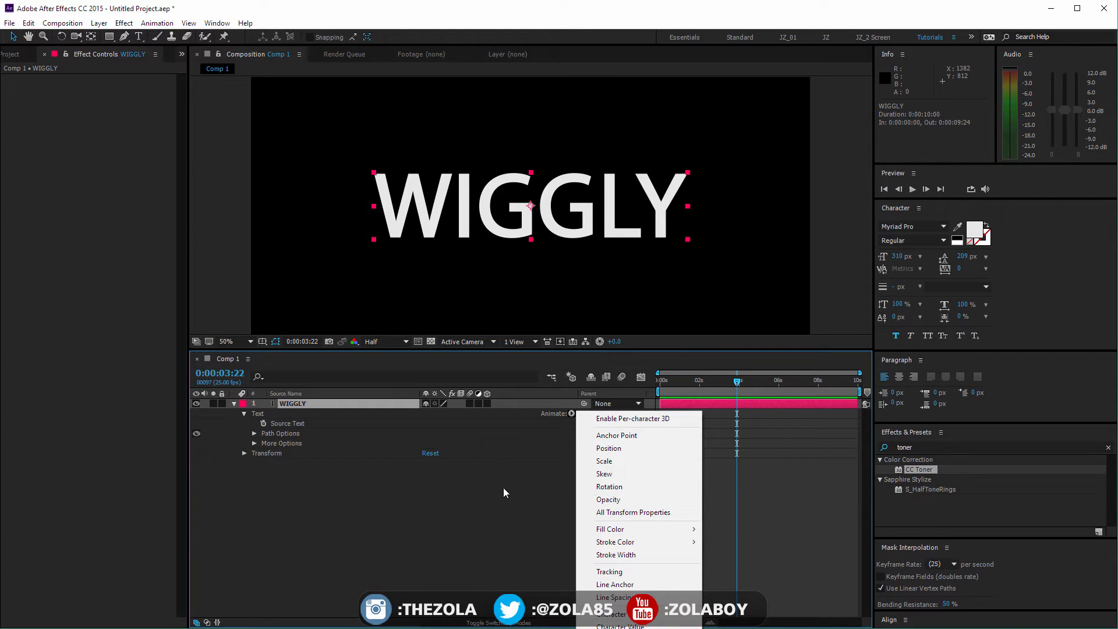
mouse_move(519, 483)
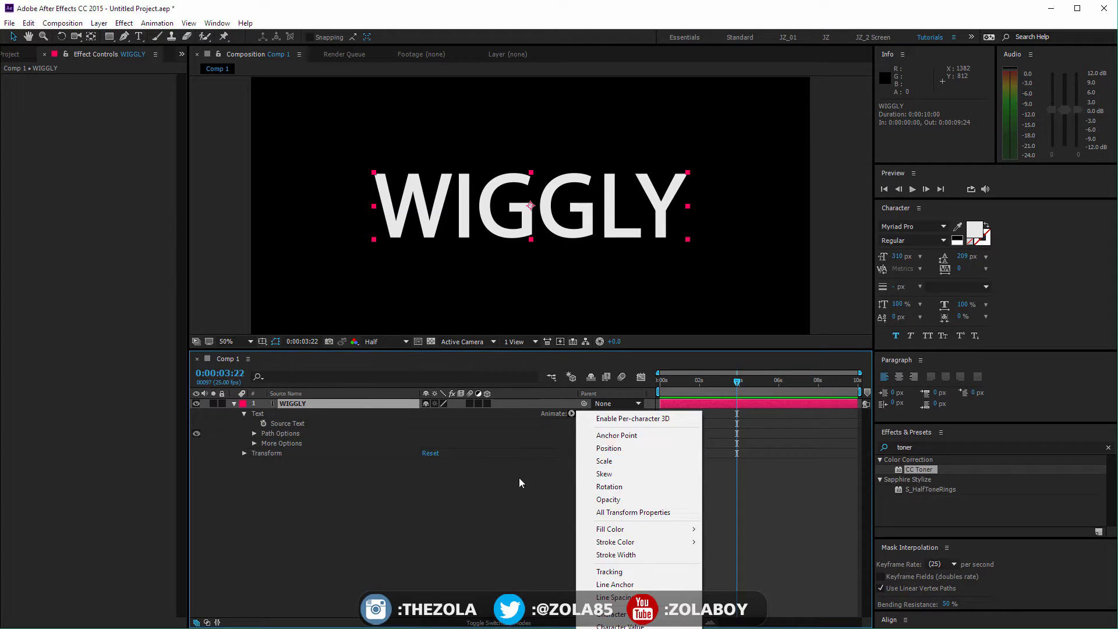
mouse_move(633, 421)
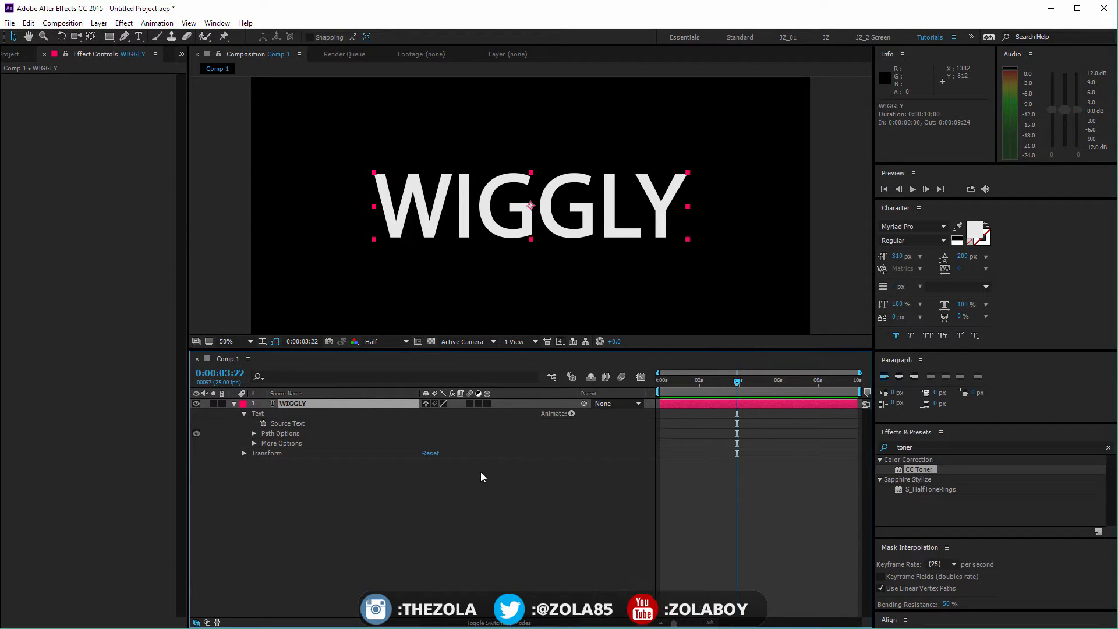
click(571, 413)
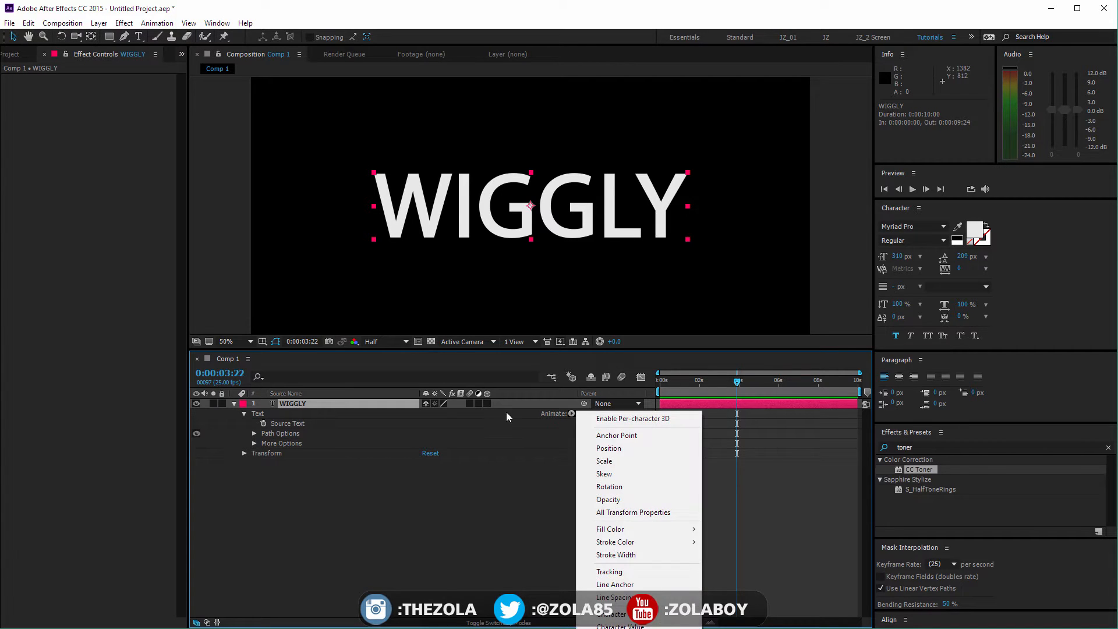
Enable Per-character 3D on WIGGLY and expand the layer's Transform properties.
click(571, 414)
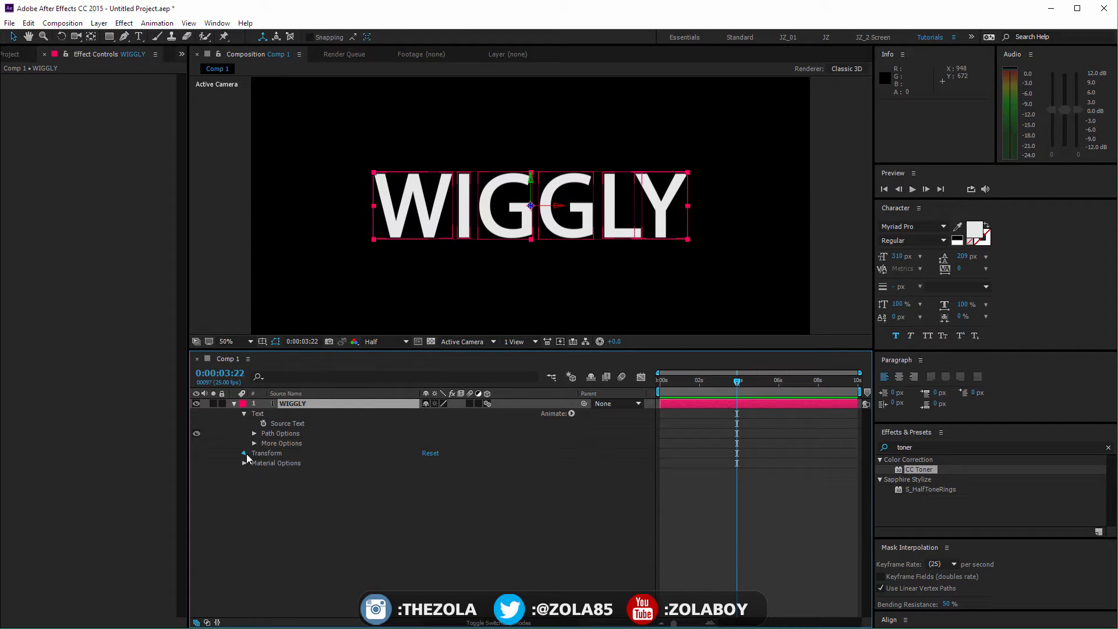
click(244, 453)
text(flip)
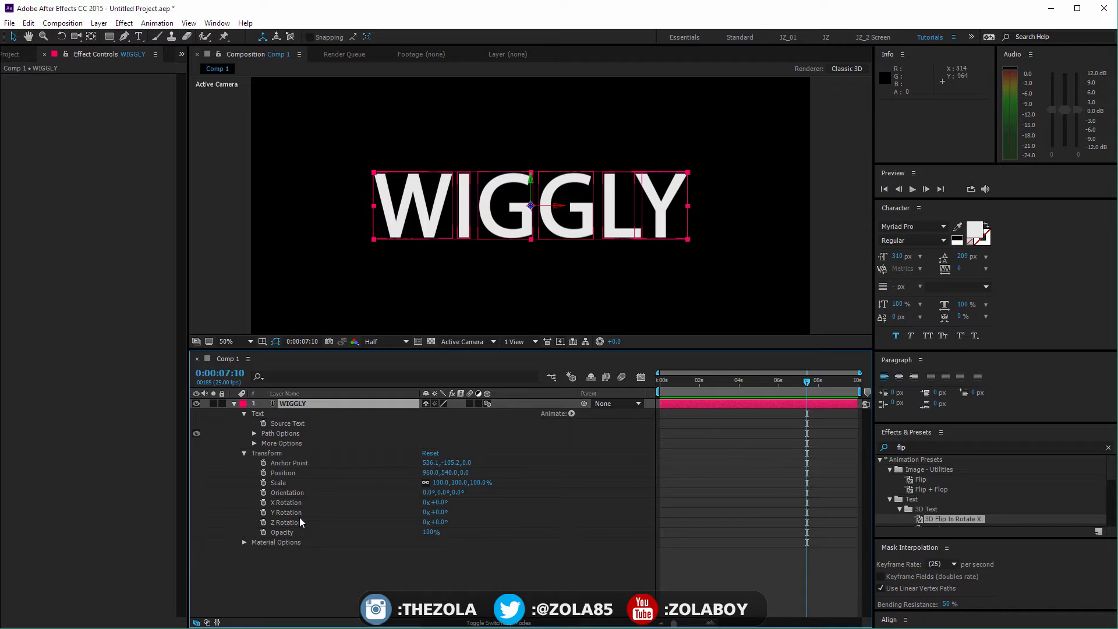
mouse_move(442, 214)
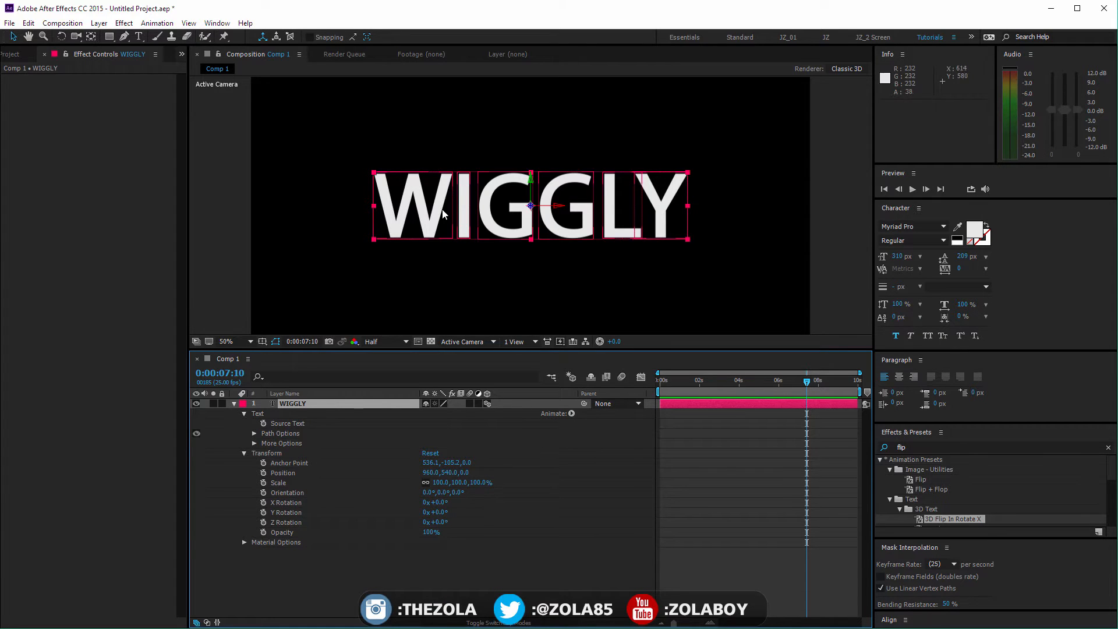
mouse_move(604, 203)
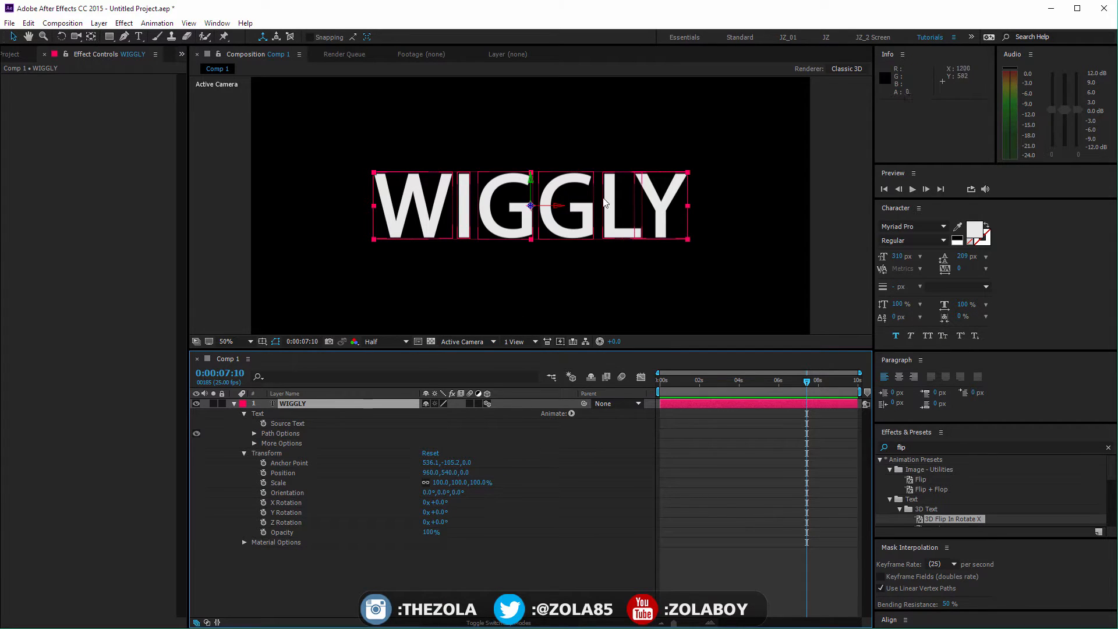
Add a Skew animator to WIGGLY, remove Skew, and expand Range Selector 1.
click(575, 413)
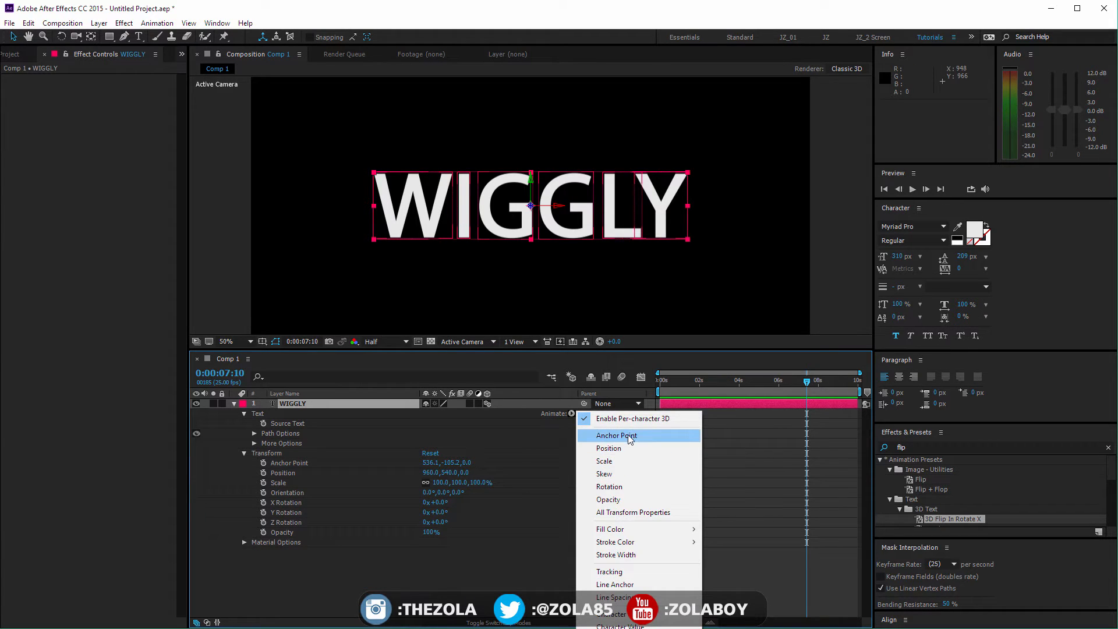
mouse_move(609, 473)
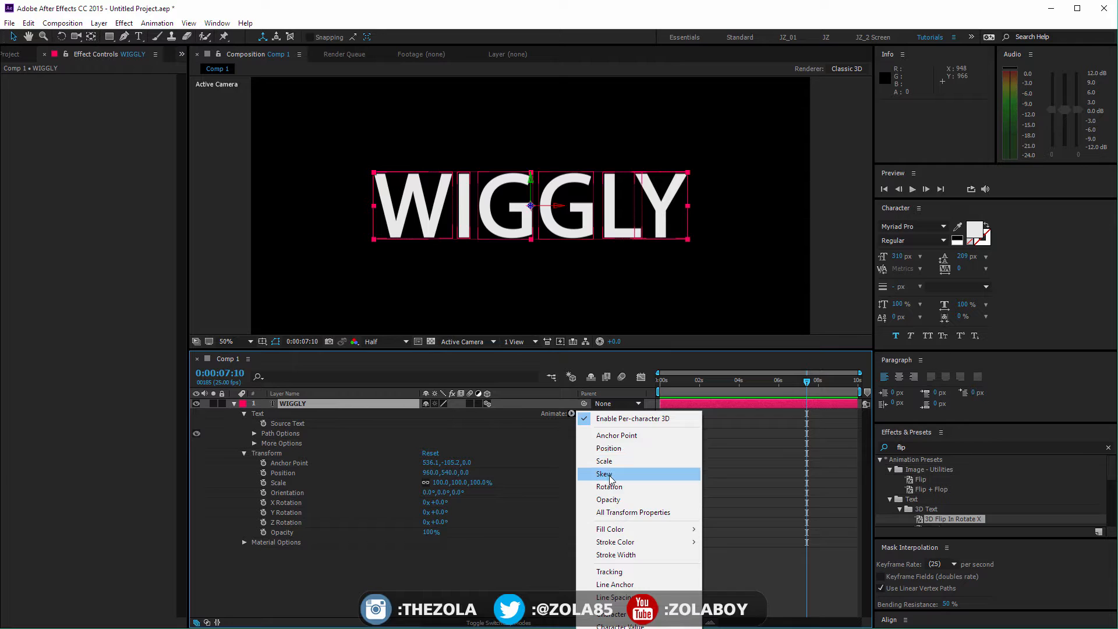
mouse_move(615, 474)
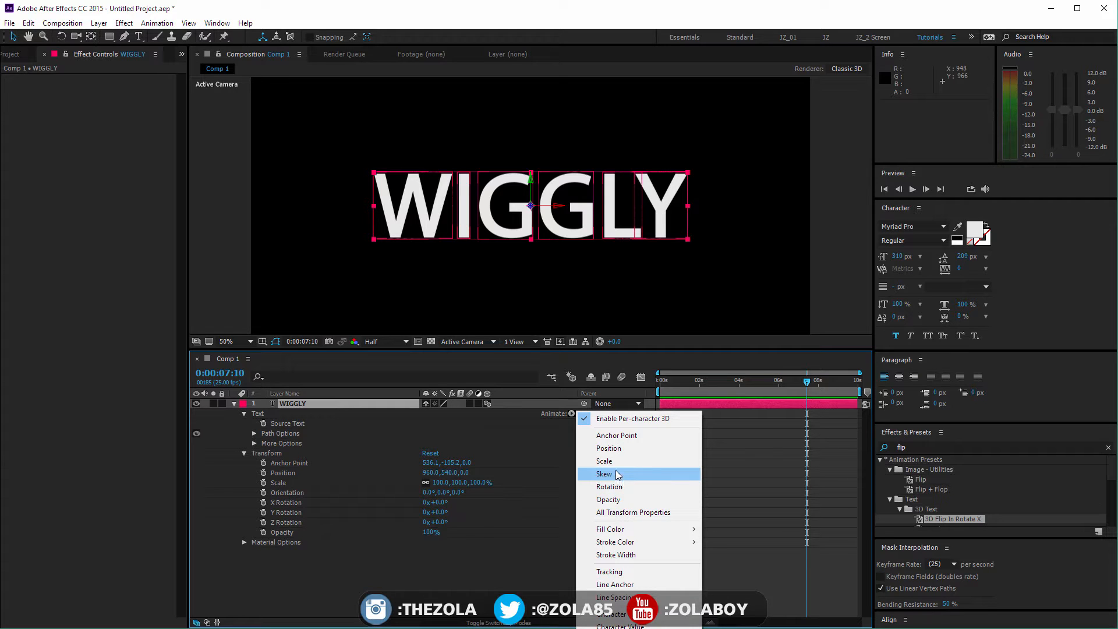
click(603, 473)
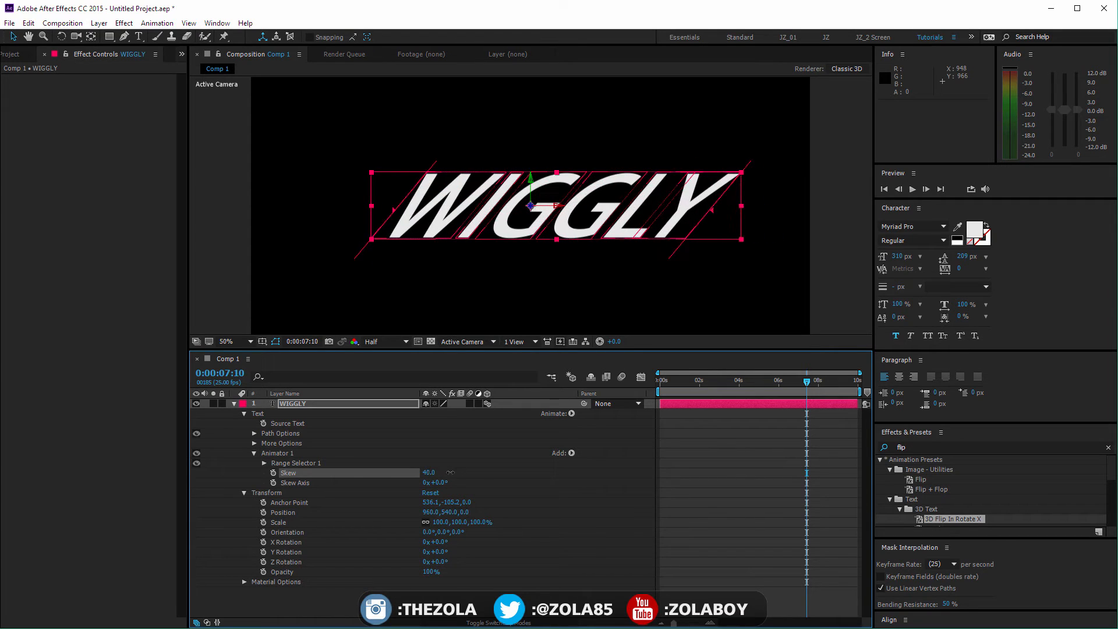
click(264, 463)
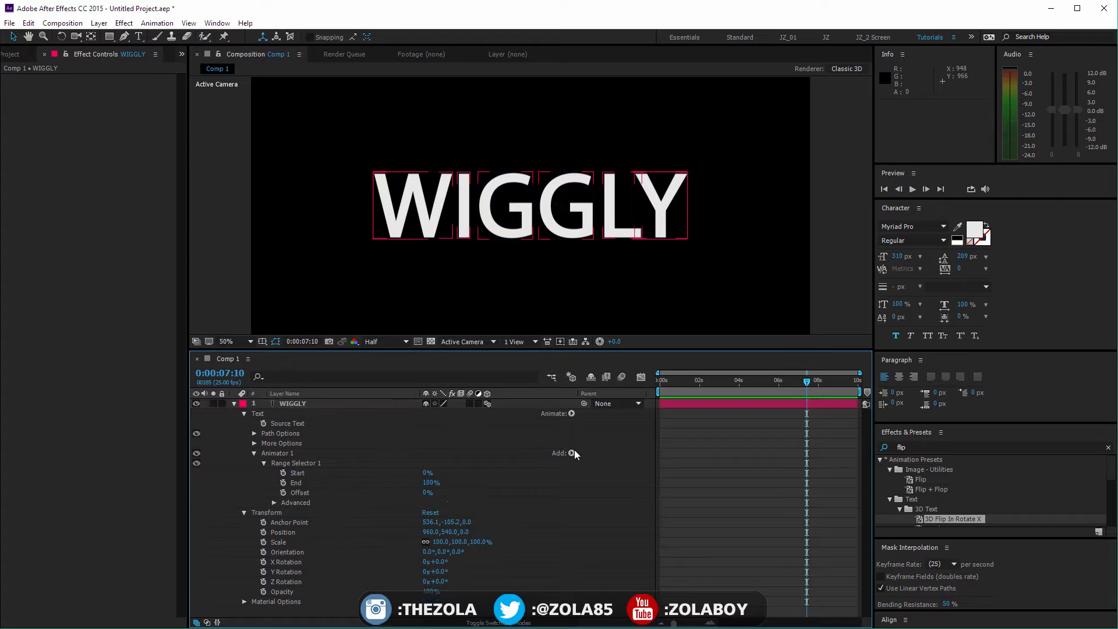
Select Animator 1, open its add list, and confirm a red stroke colour.
click(571, 453)
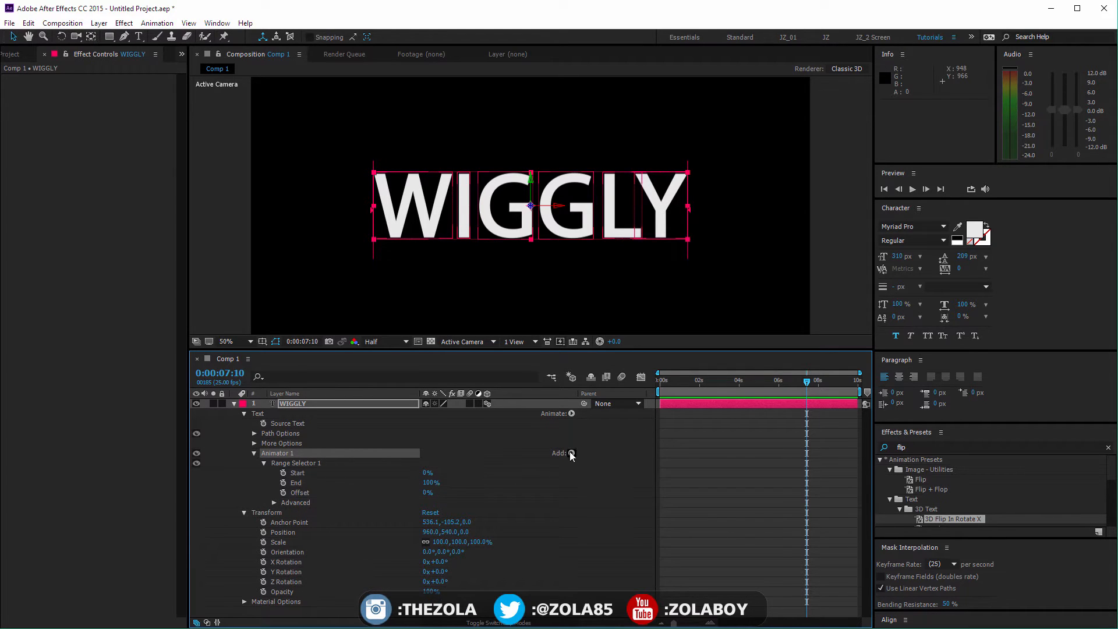
click(570, 454)
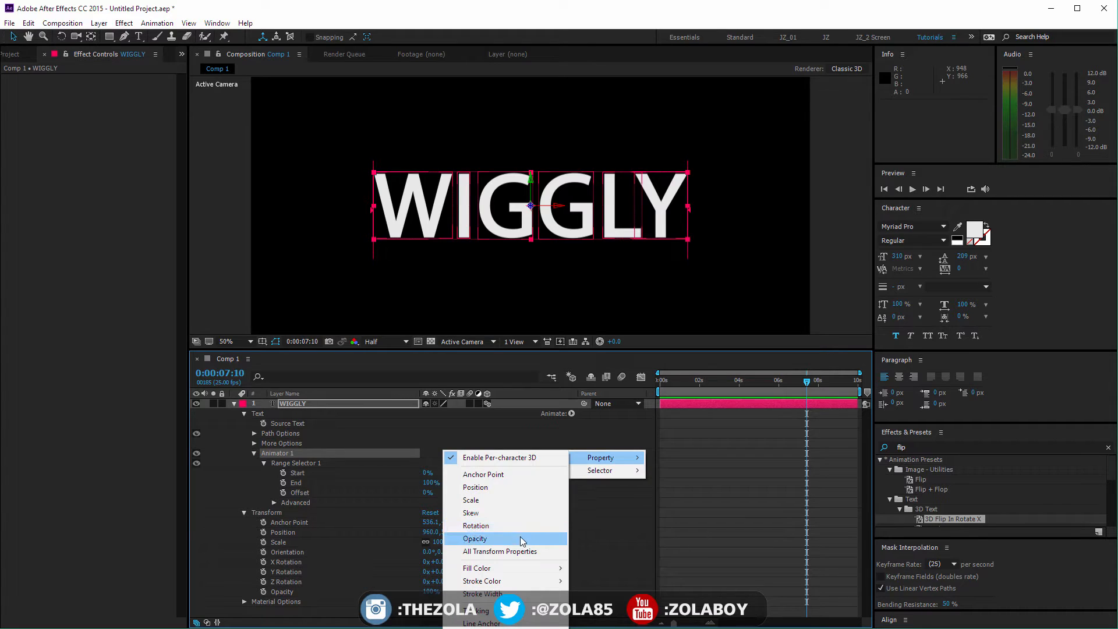
mouse_move(499, 552)
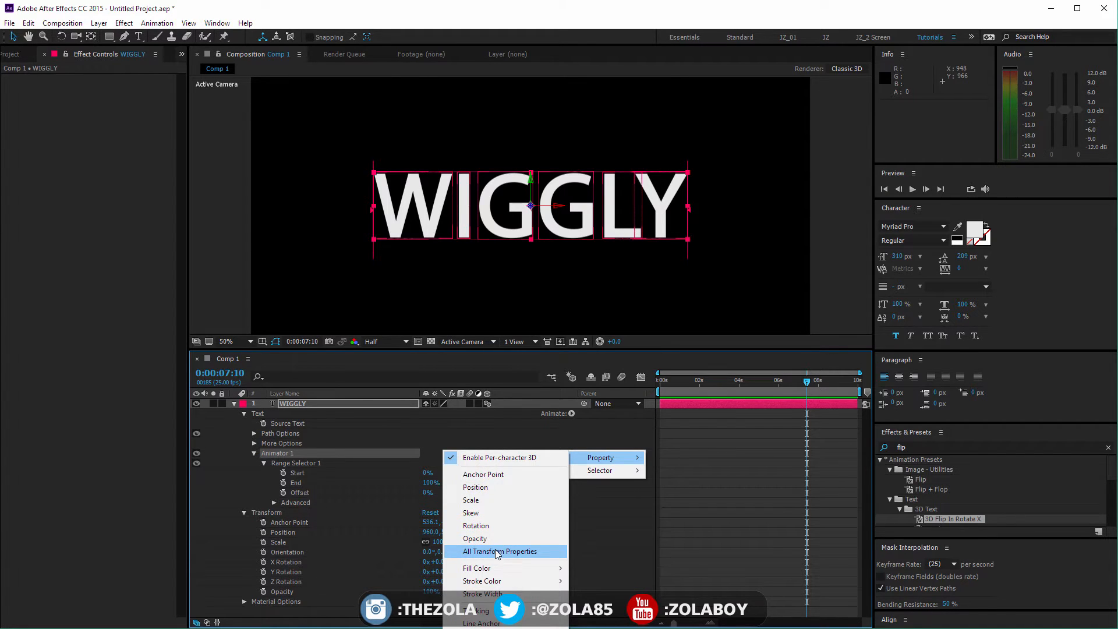
mouse_move(476, 567)
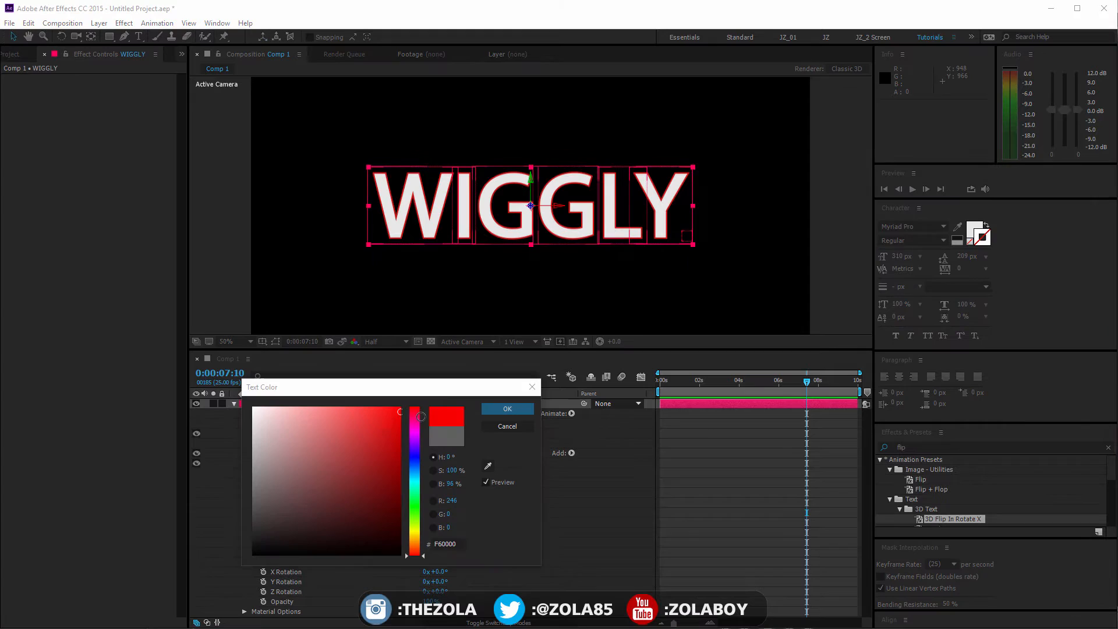
click(507, 407)
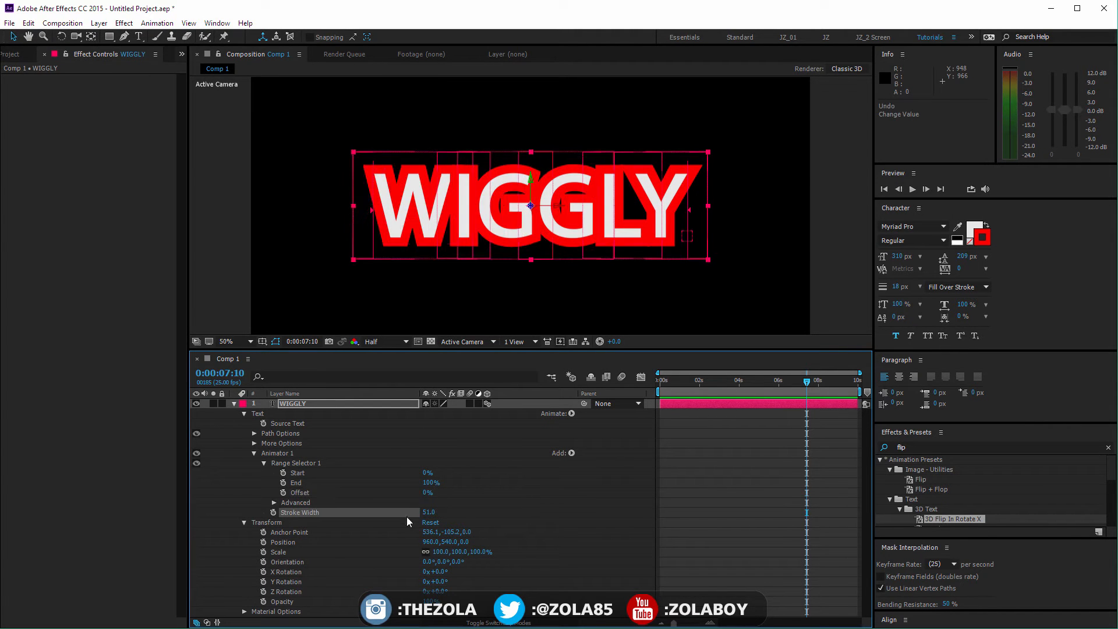
Set the text stroke and fill colours to near-white, about 232,232,232.
text(0)
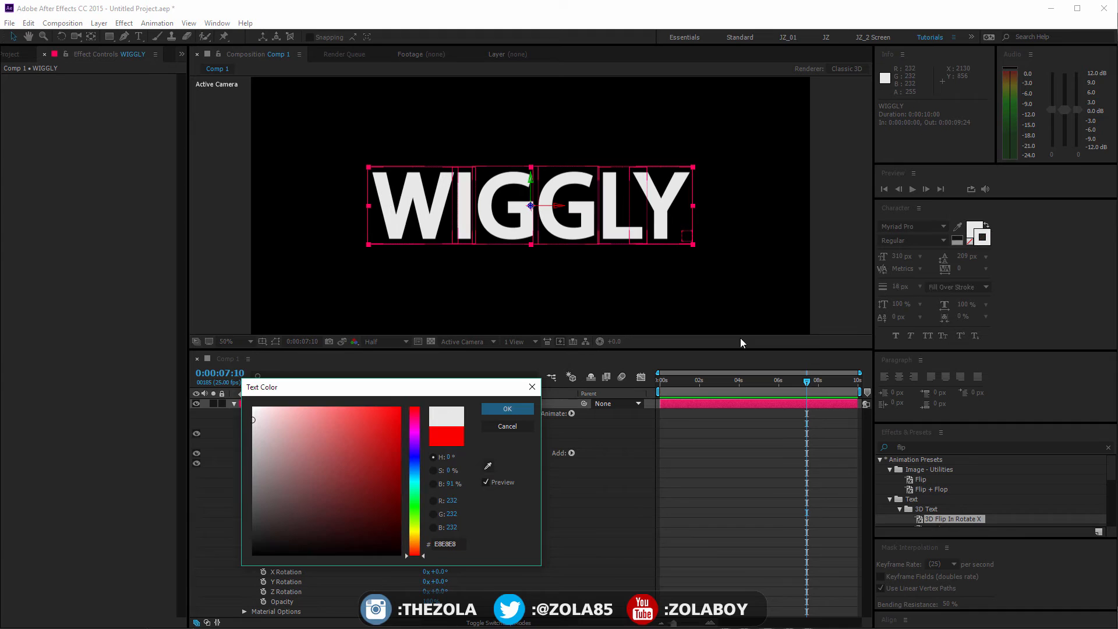
click(507, 407)
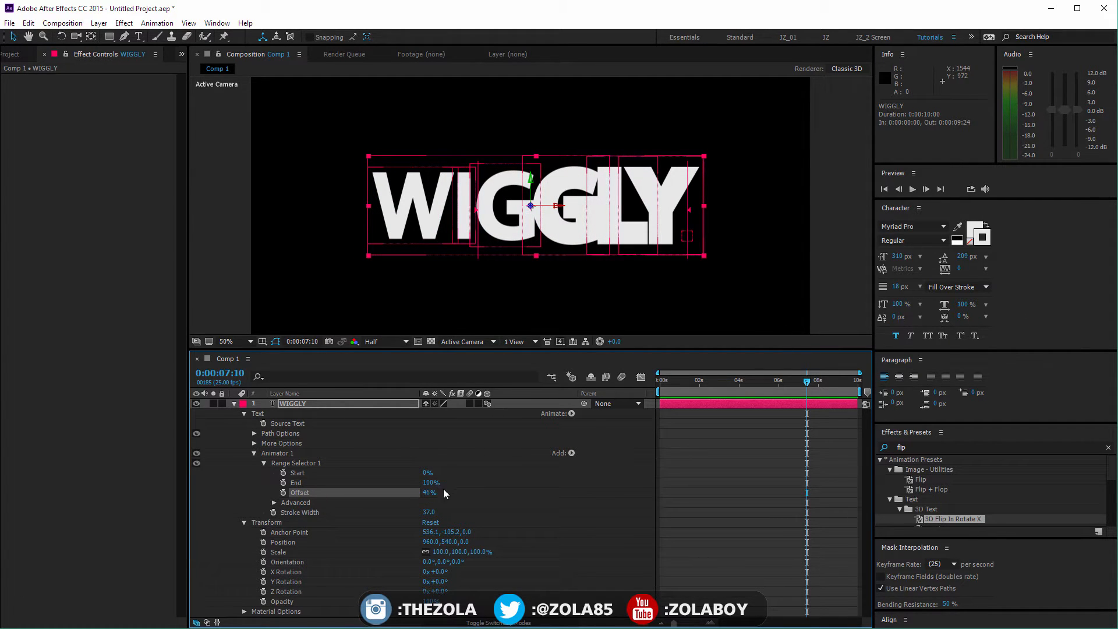
click(968, 232)
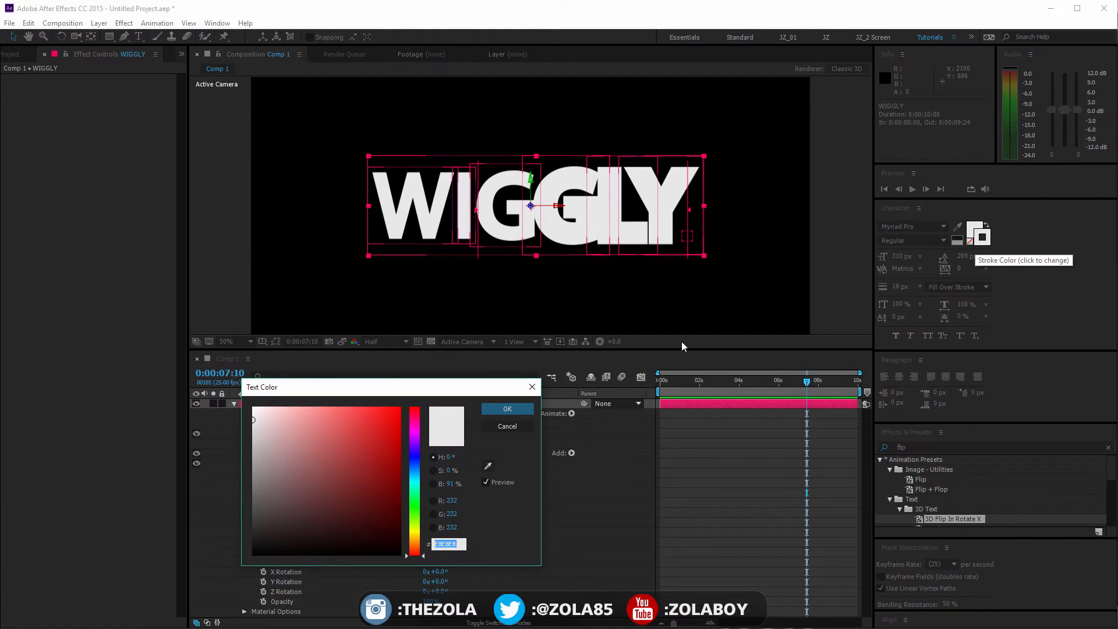
click(507, 407)
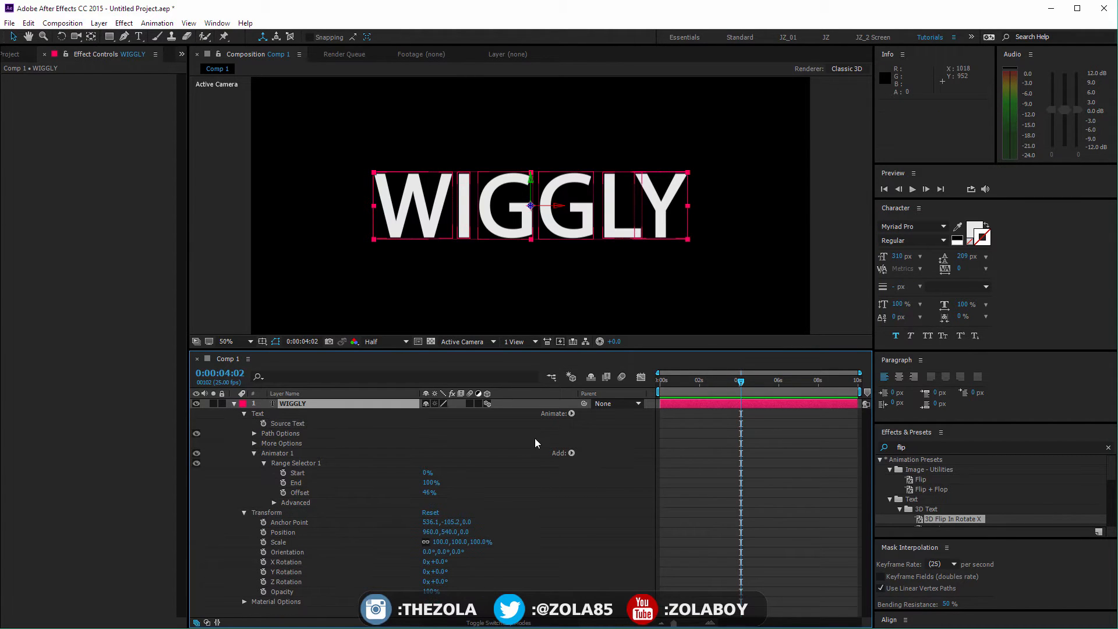
Add Tracking and Opacity to Animator 1 and scrub Range Selector Offset to 0%.
click(571, 453)
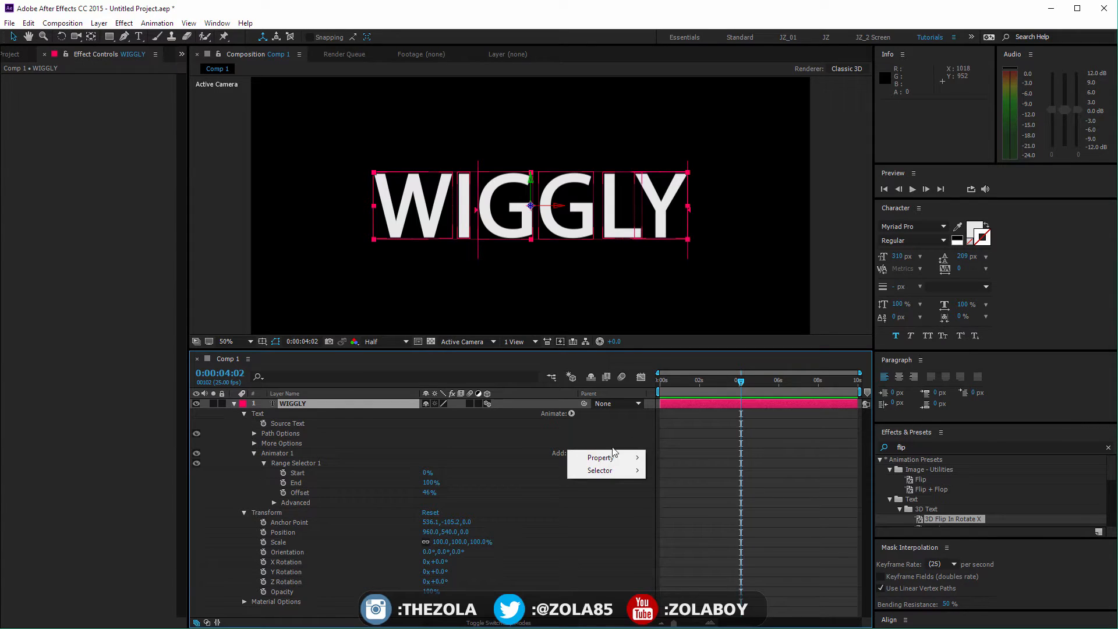
click(599, 457)
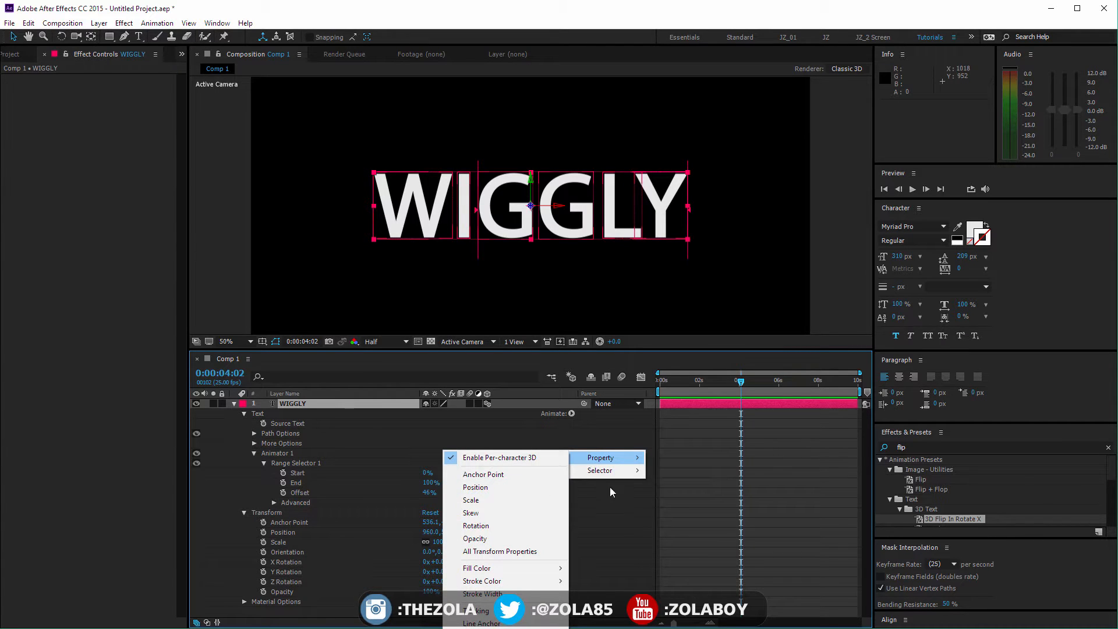
mouse_move(482, 580)
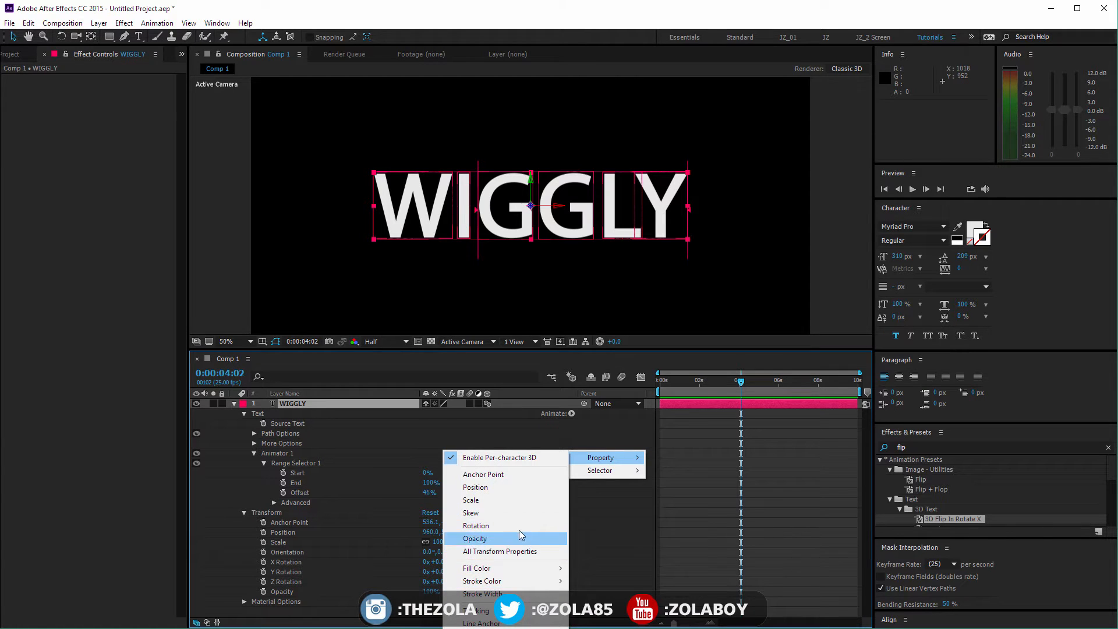
mouse_move(490, 598)
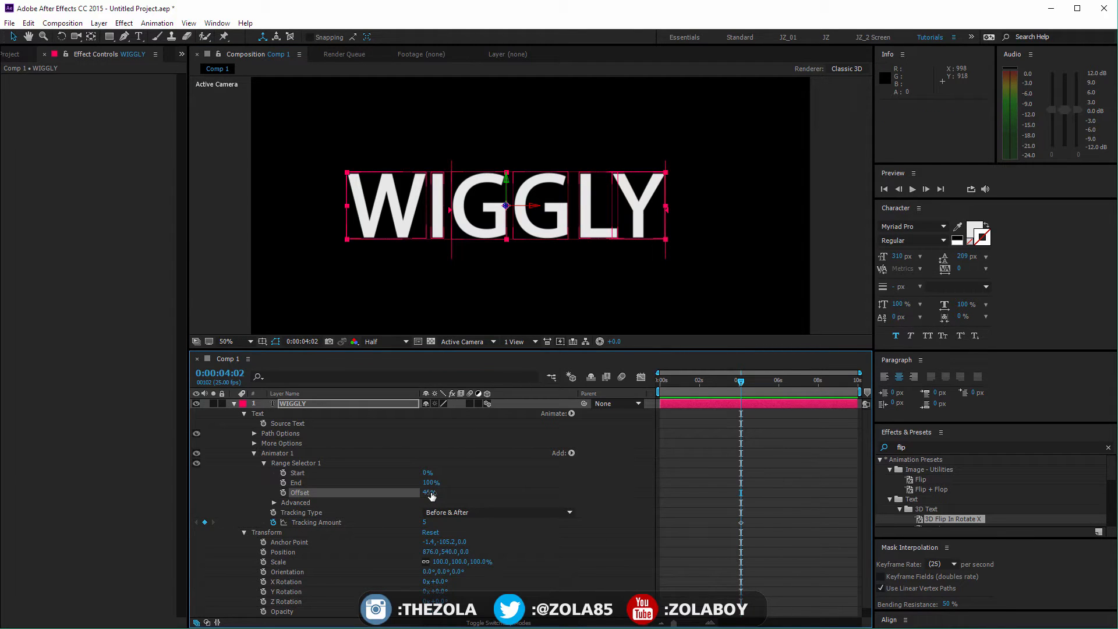
drag(428, 492, 428, 492)
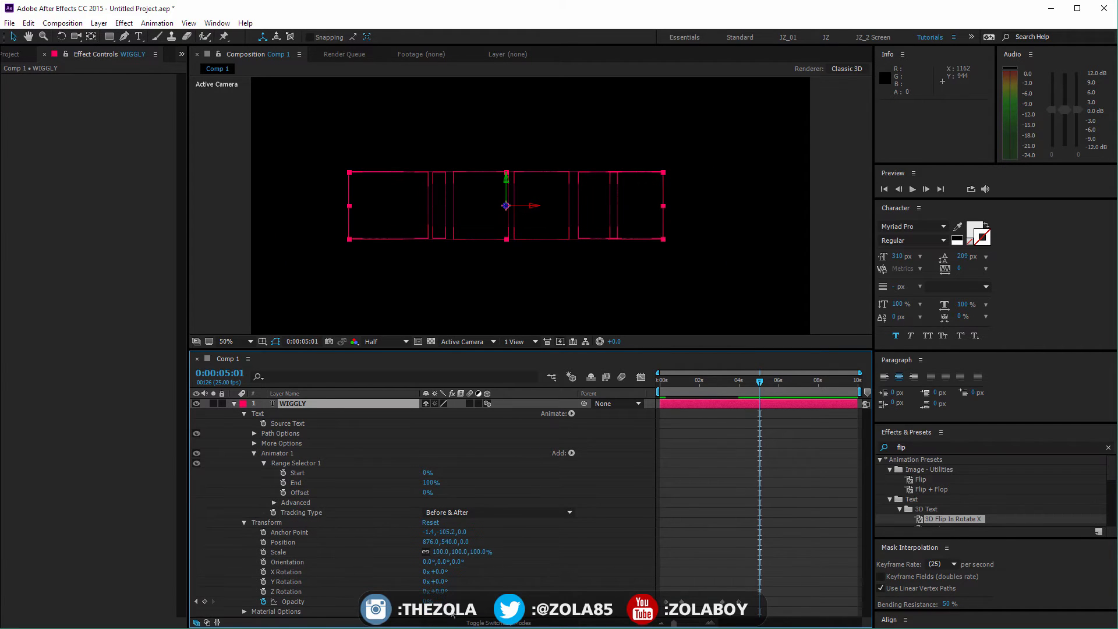
Replace Opacity with Character Alignment and Character Range, setting Offset to 100%.
drag(759, 380, 705, 380)
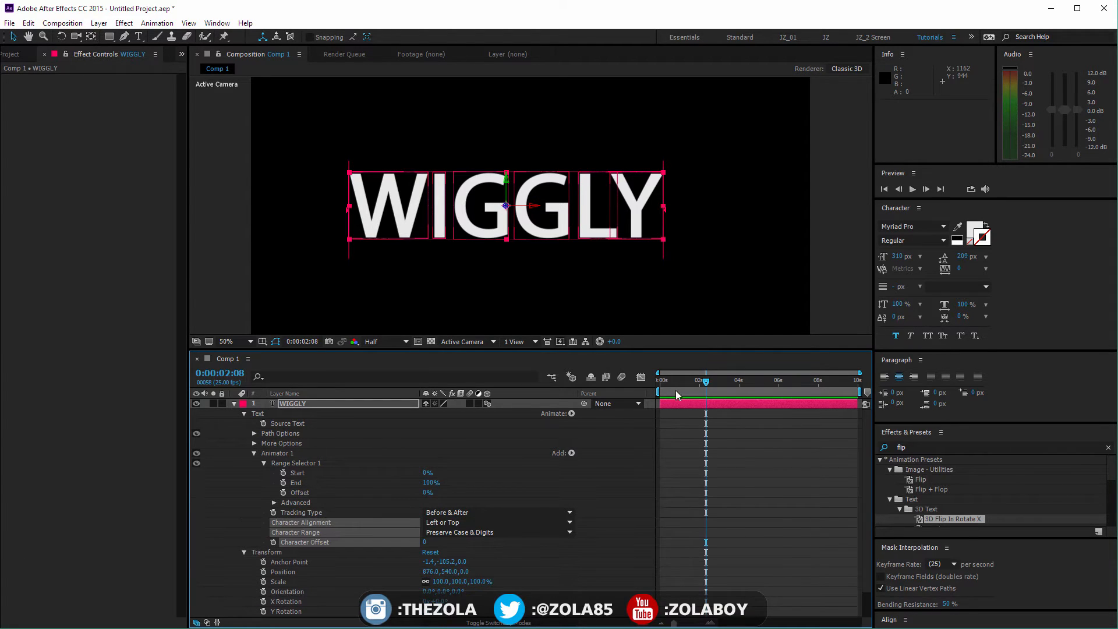
drag(705, 381, 696, 381)
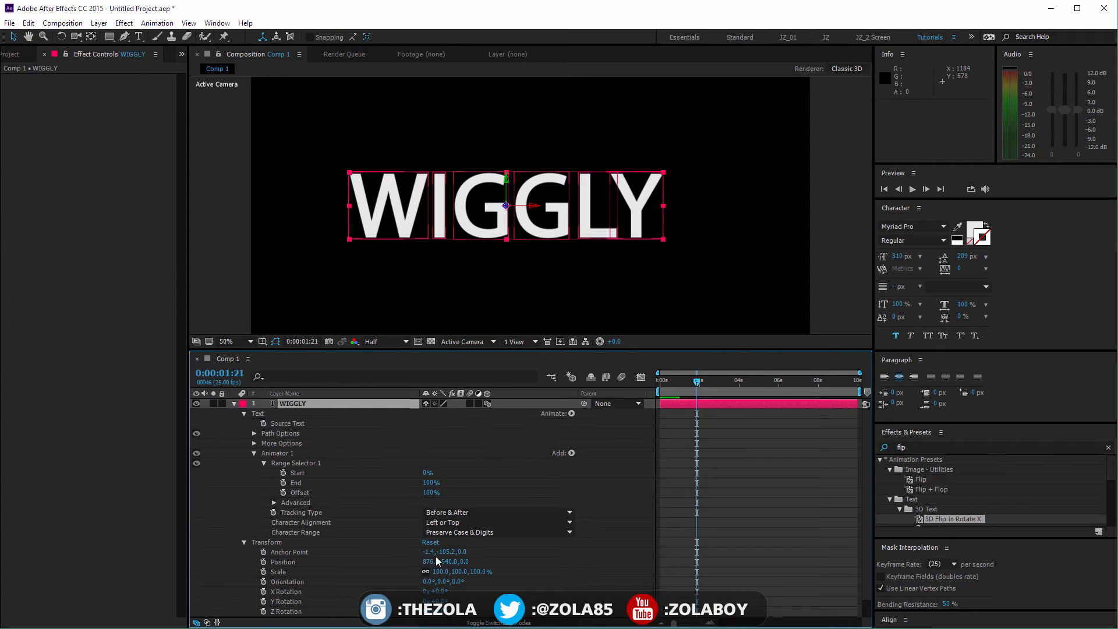
click(563, 453)
text(141515)
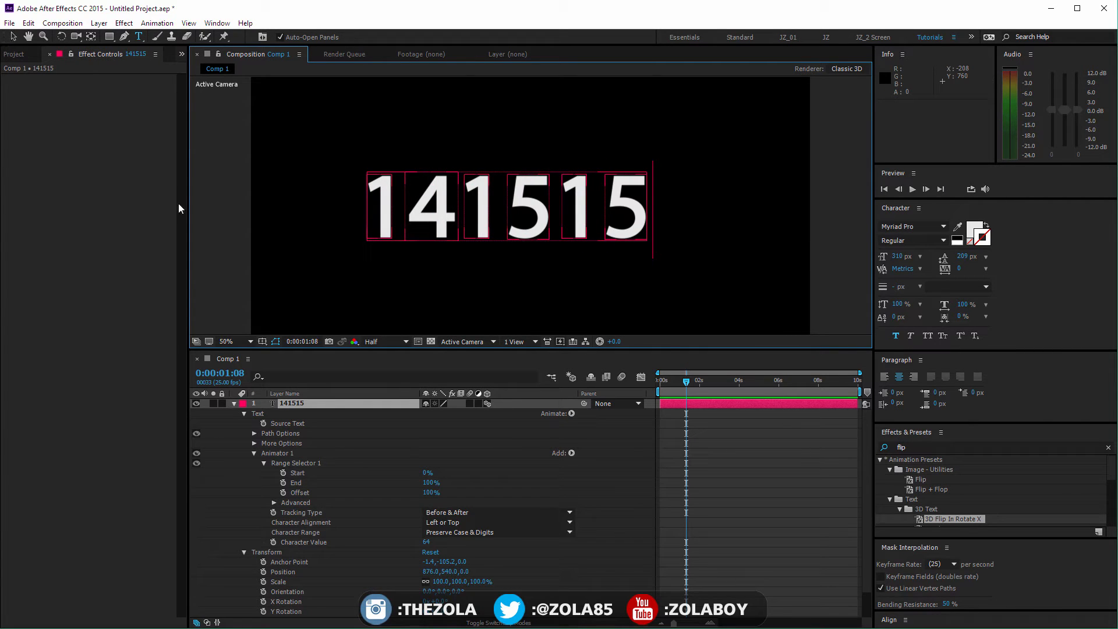
Retype the text as 141515, add Character Value 64, and scrub Offset to preview.
click(291, 402)
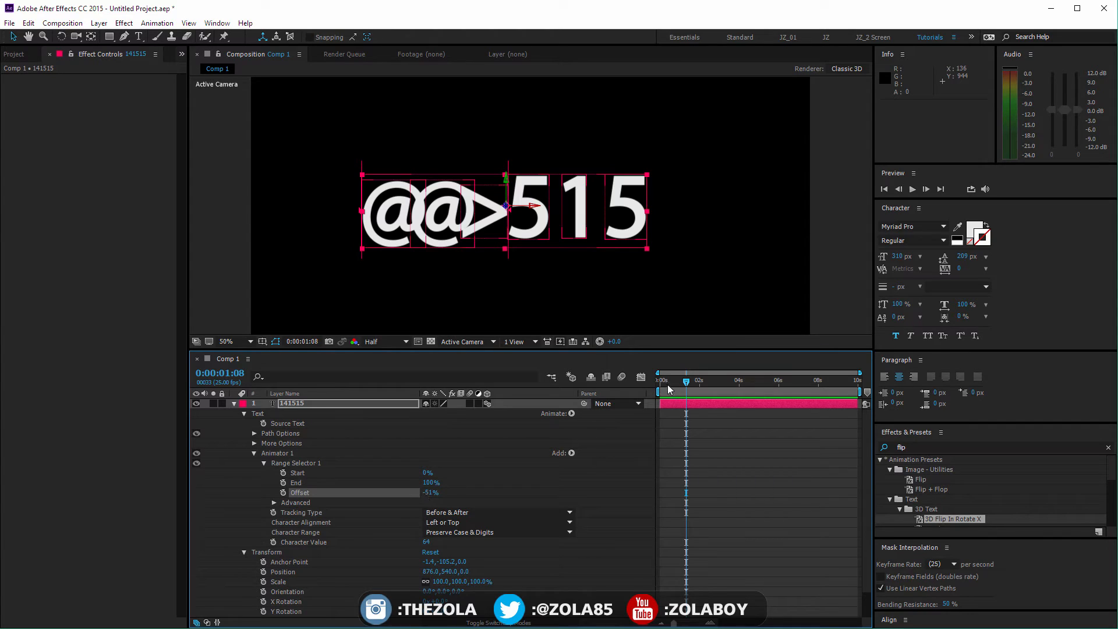
drag(685, 379, 682, 379)
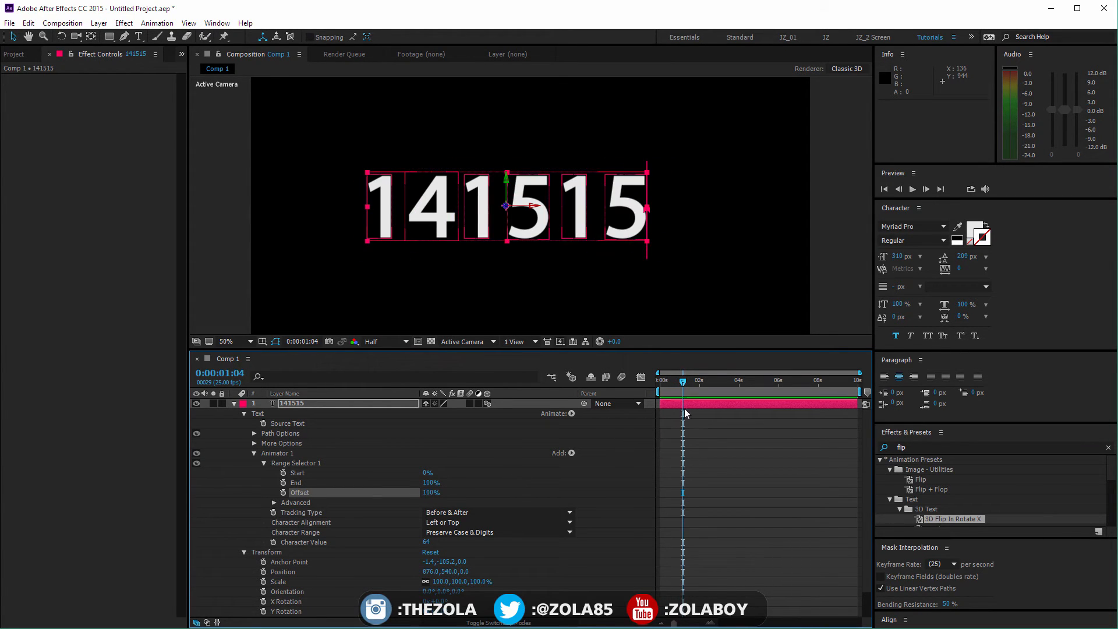
drag(682, 380, 663, 380)
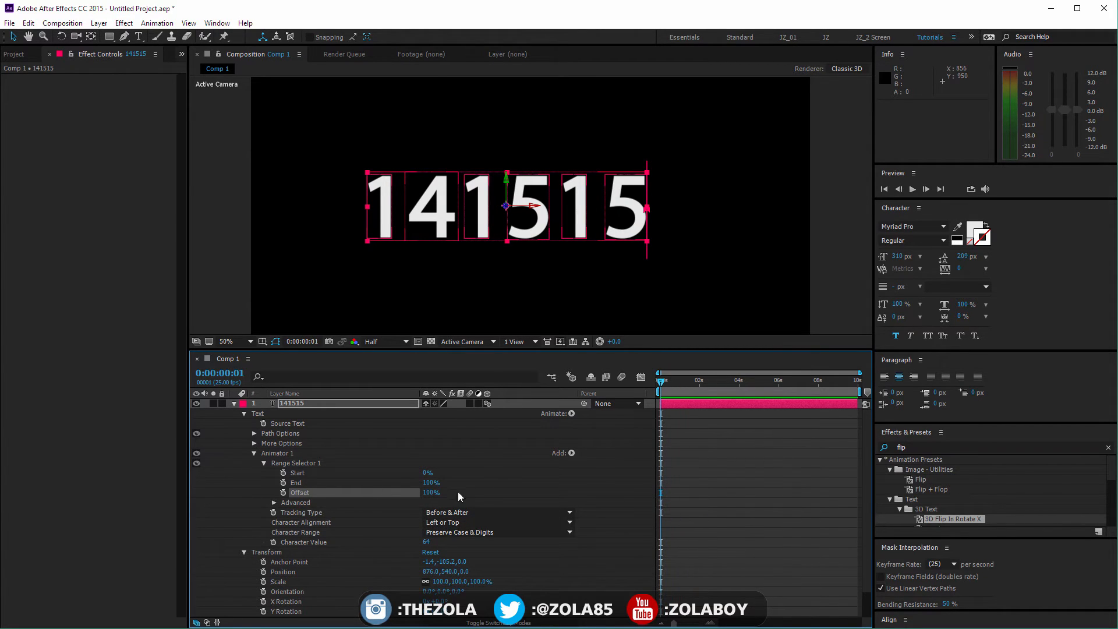
mouse_move(471, 520)
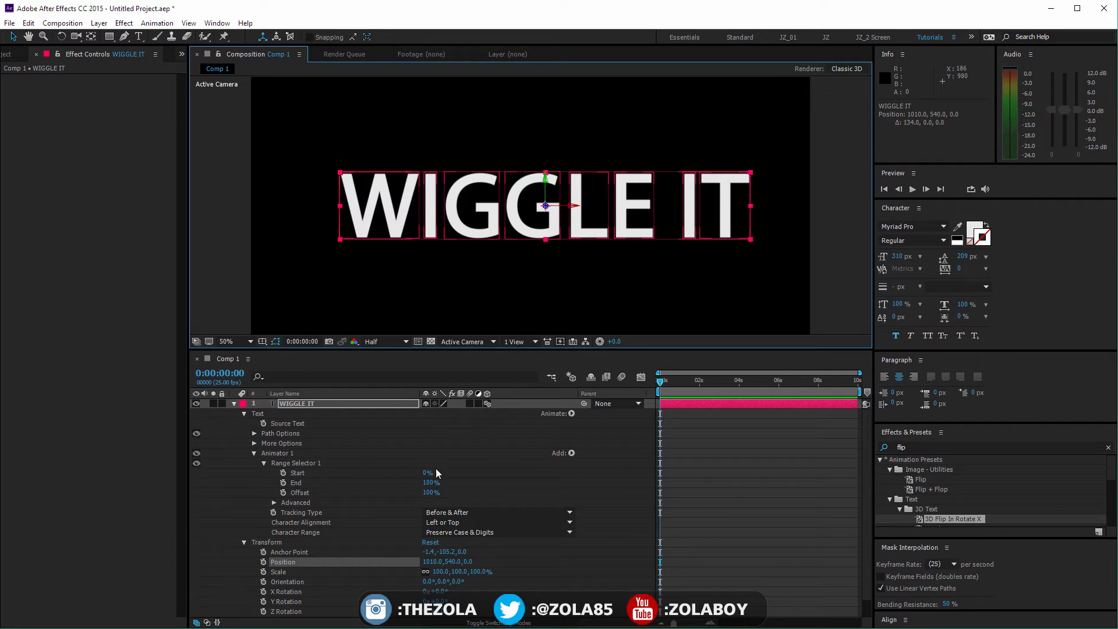
Retype the text as WIGGLE IT, remove Character Value, and collapse Range Selector 1.
click(296, 463)
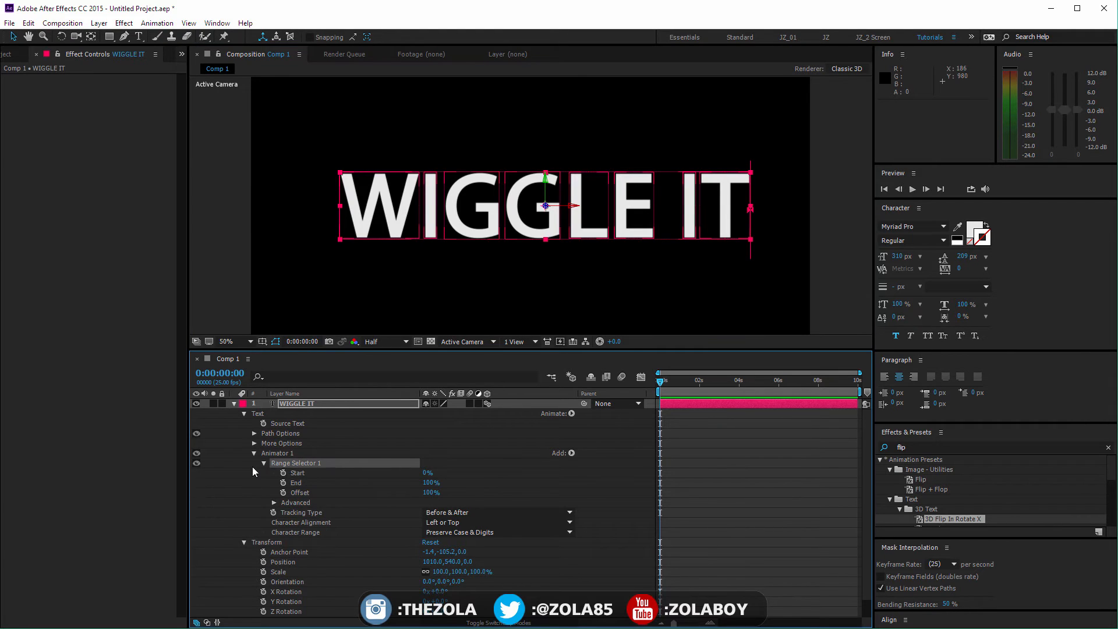
click(264, 463)
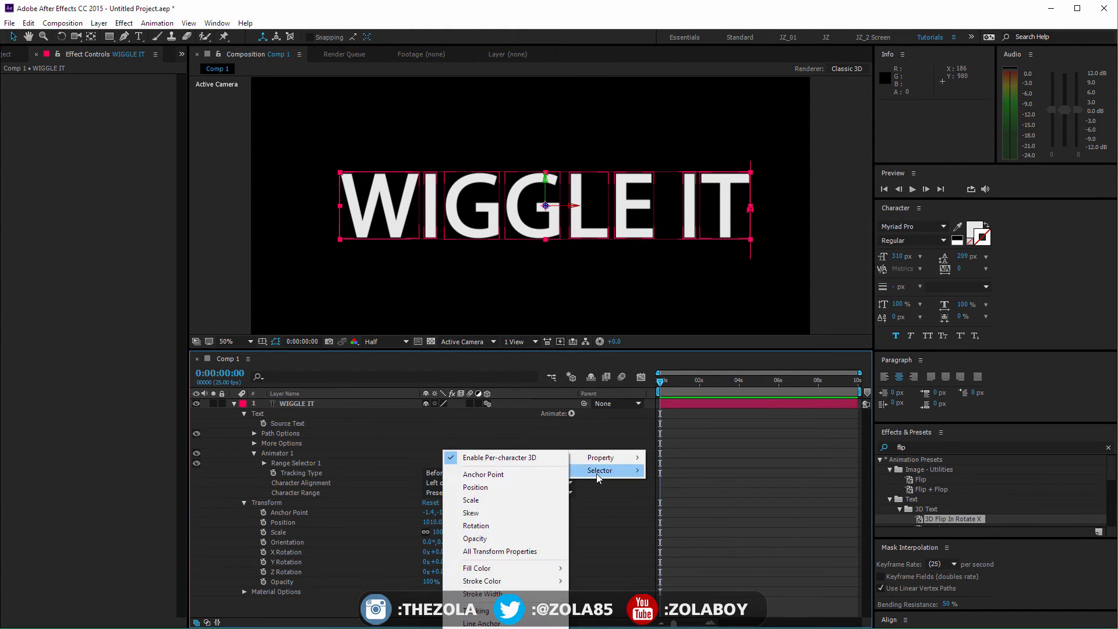
mouse_move(599, 470)
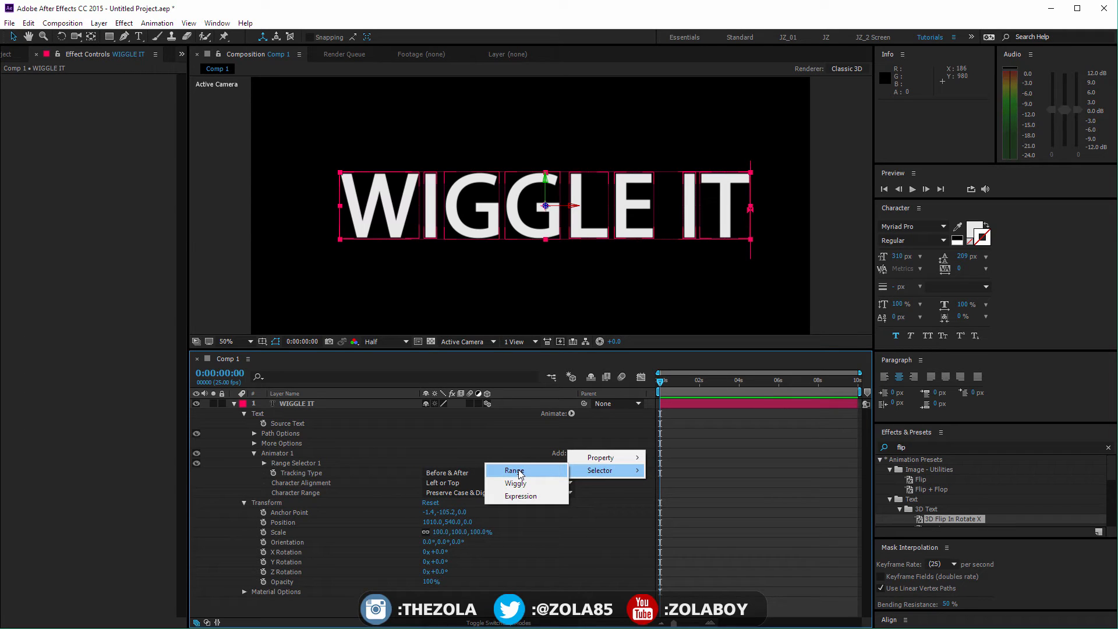
mouse_move(688, 297)
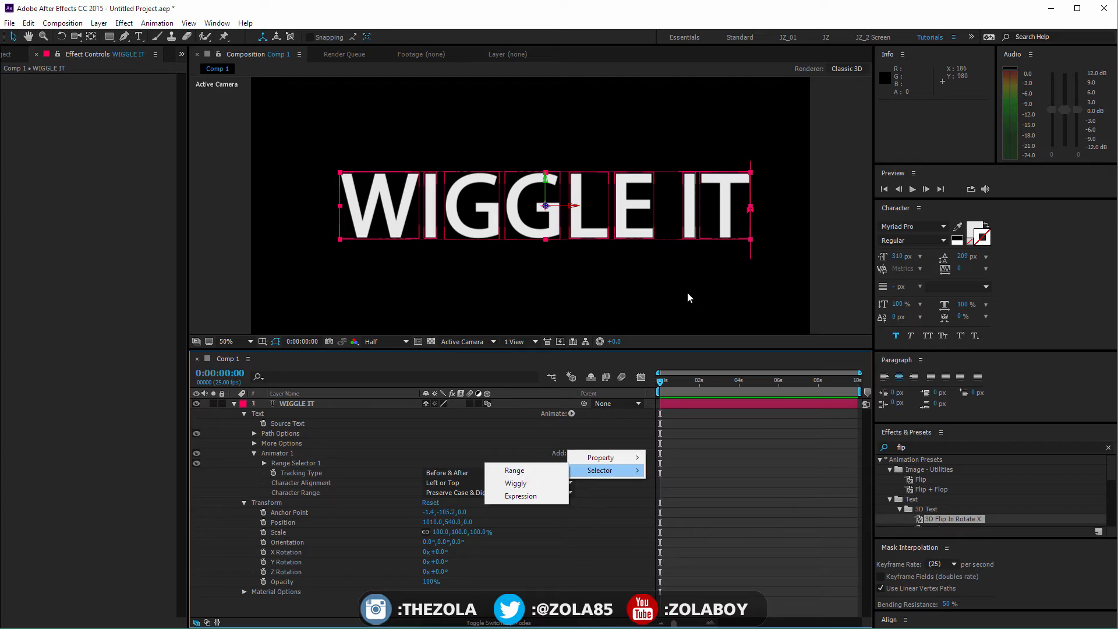
mouse_move(514, 483)
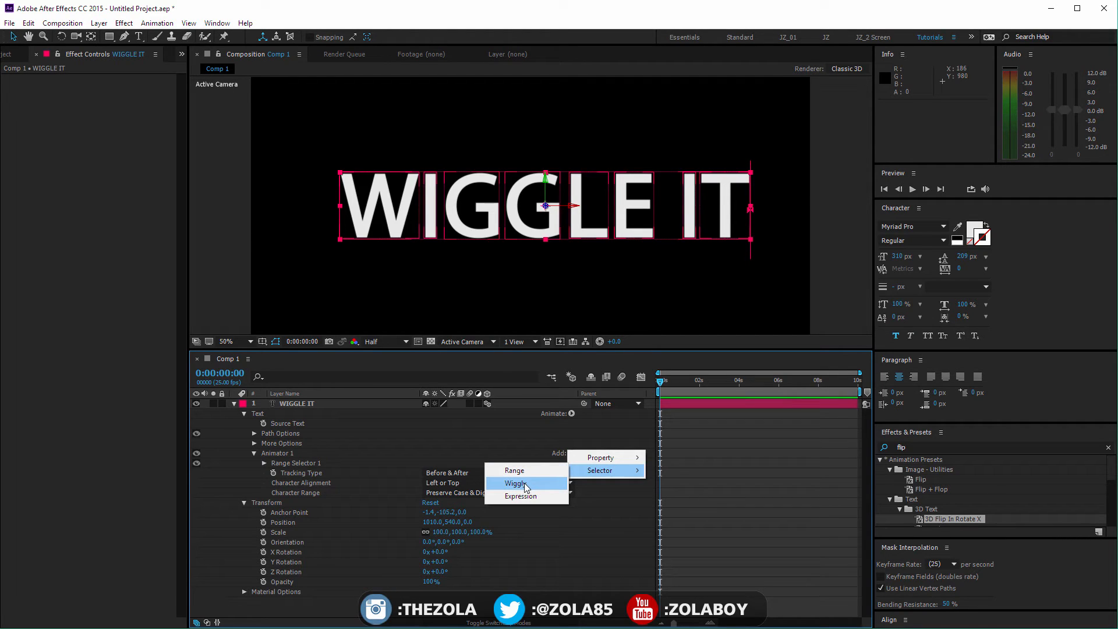
mouse_move(521, 495)
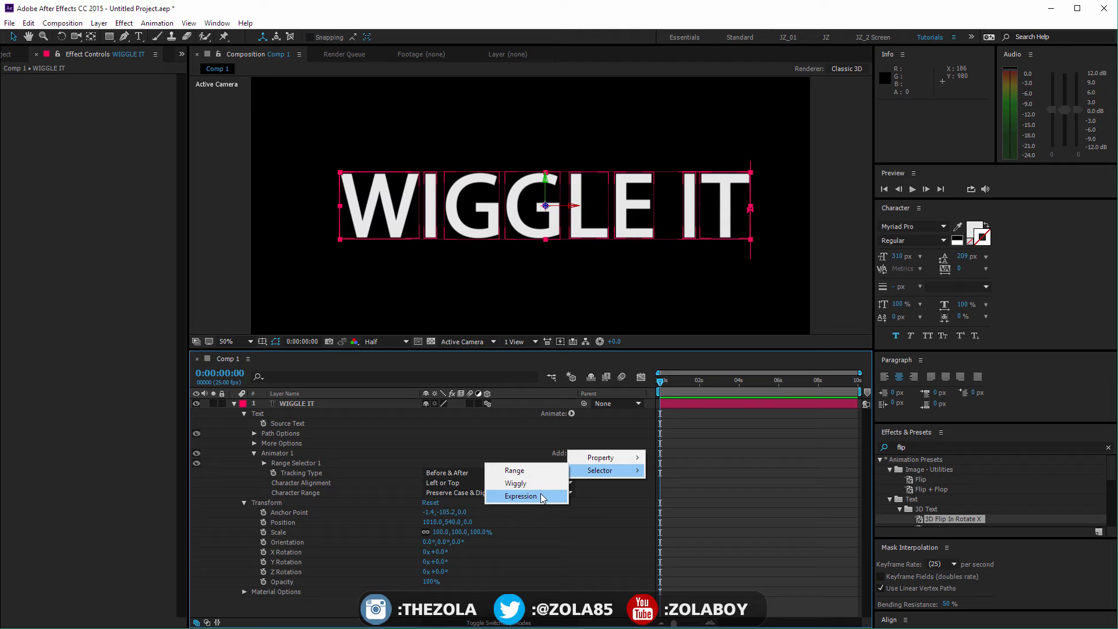
mouse_move(517, 503)
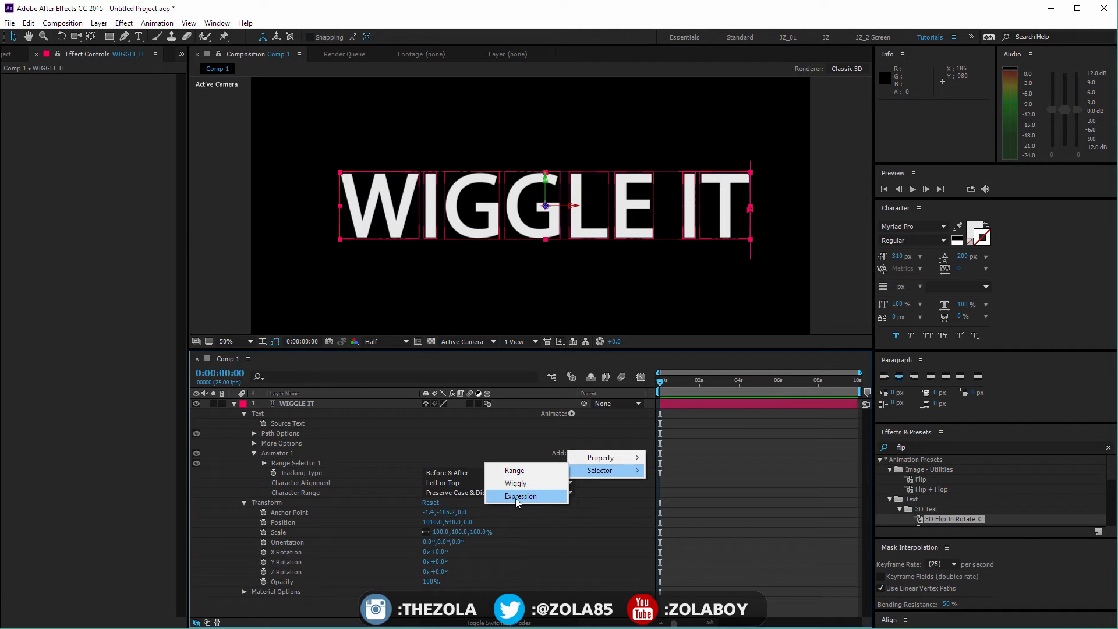
mouse_move(515, 482)
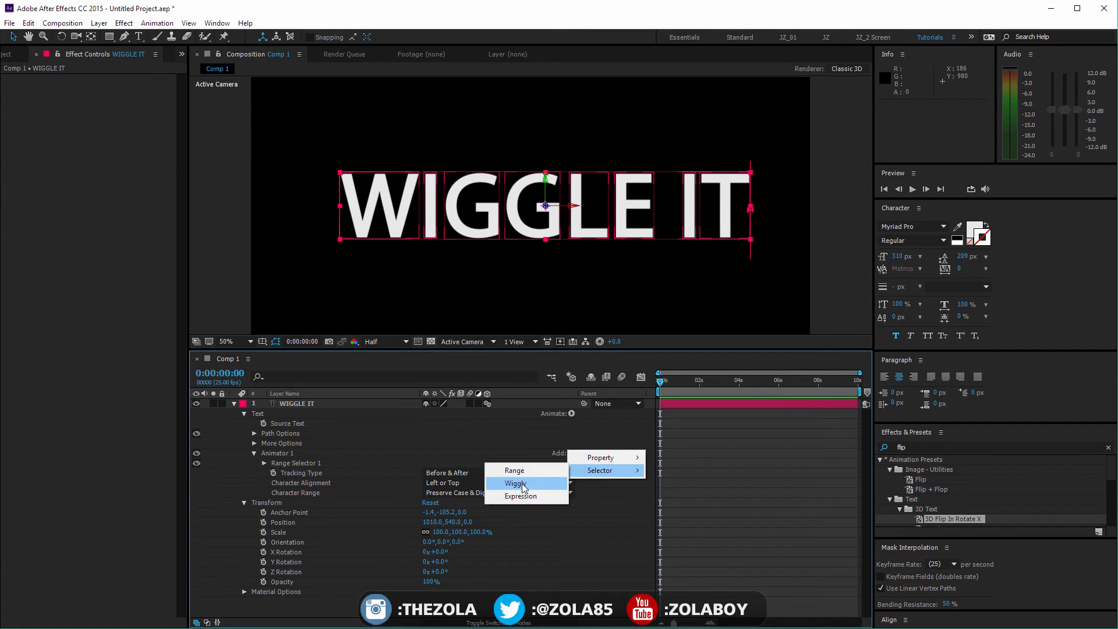
Add a Wiggly Selector and a near-black Fill Color property to Animator 1.
click(513, 483)
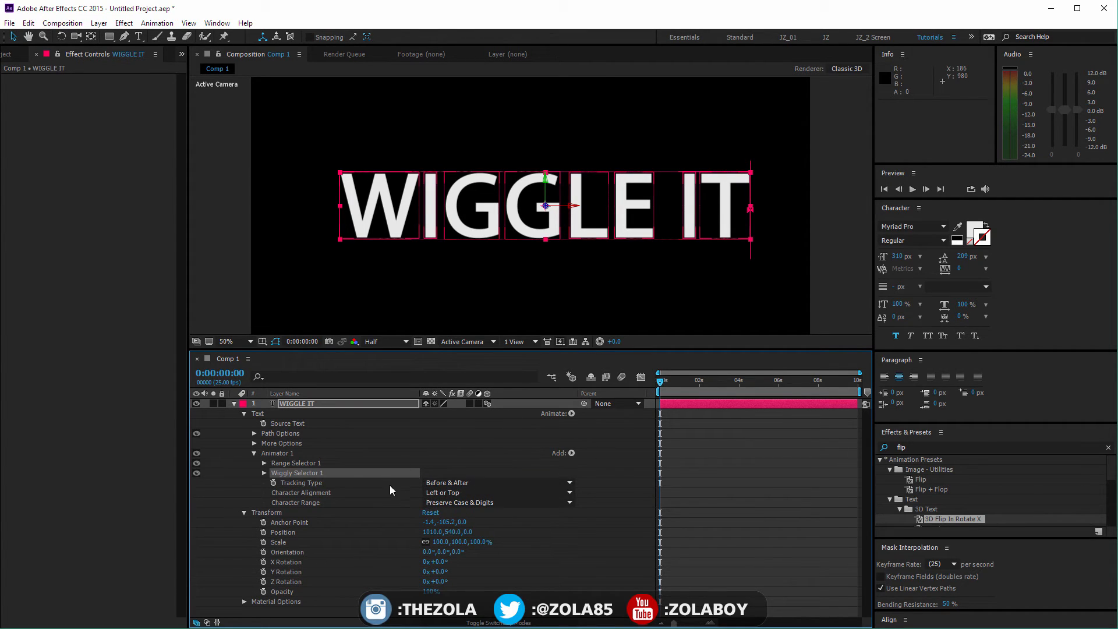
click(572, 453)
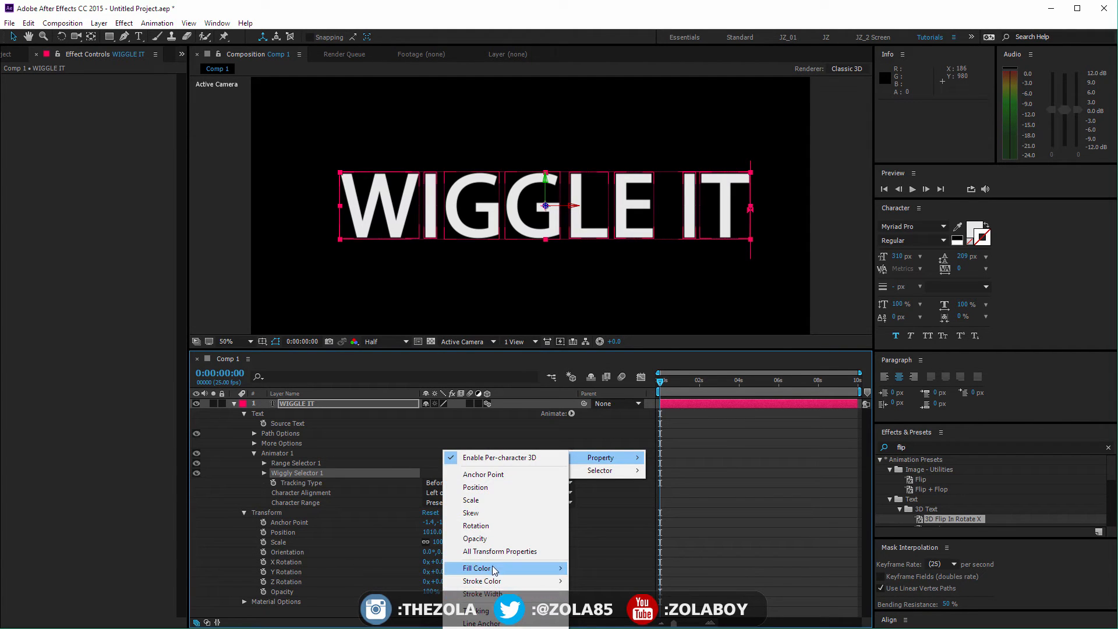
mouse_move(481, 568)
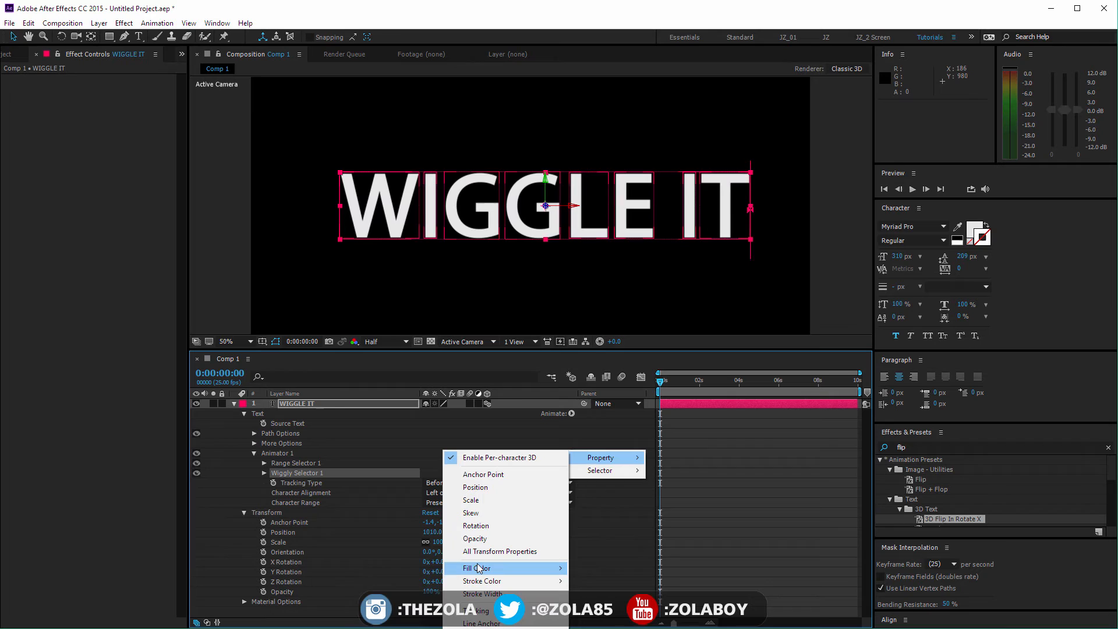
click(476, 567)
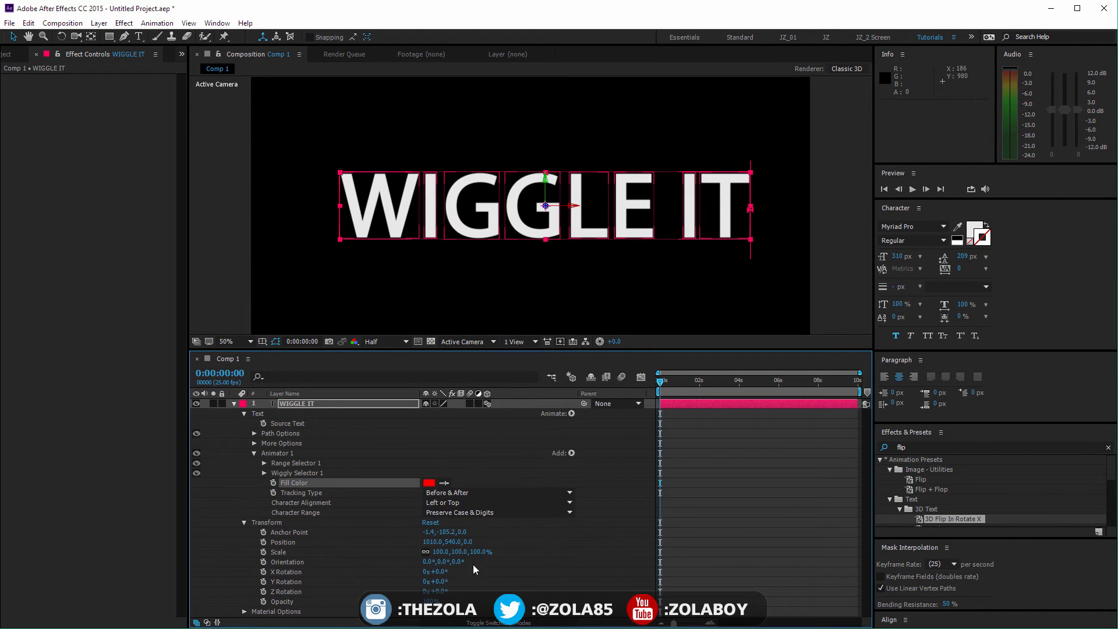
click(428, 482)
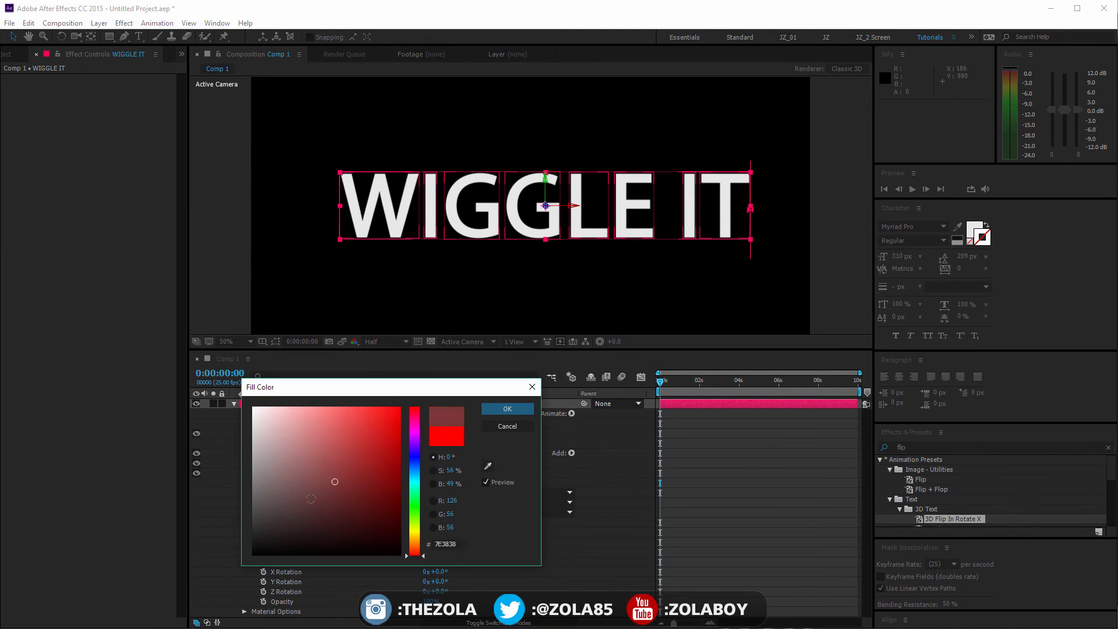
click(506, 407)
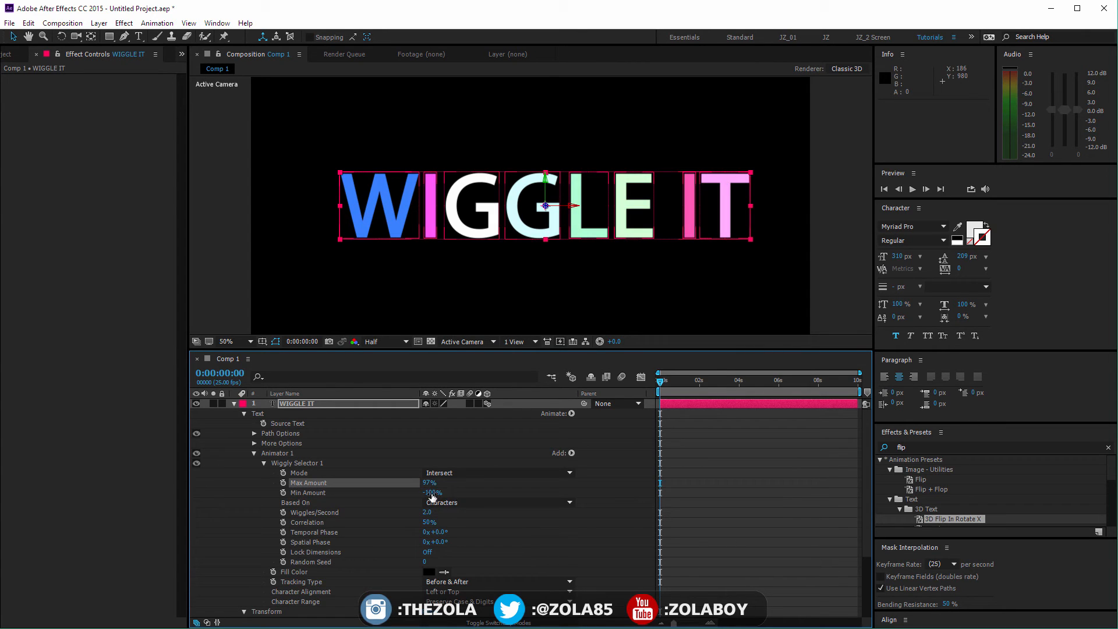
Set Wiggly Selector Max Amount -100%, Min Amount 100%, 31 wiggles/second, and test Correlation.
drag(442, 492, 389, 491)
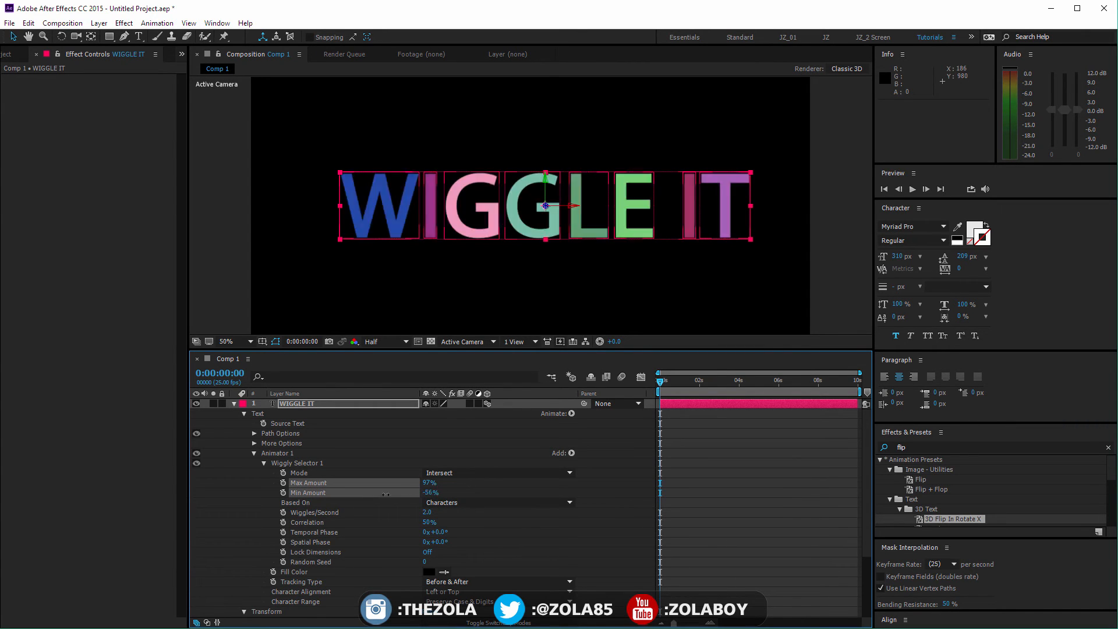
drag(432, 483, 432, 499)
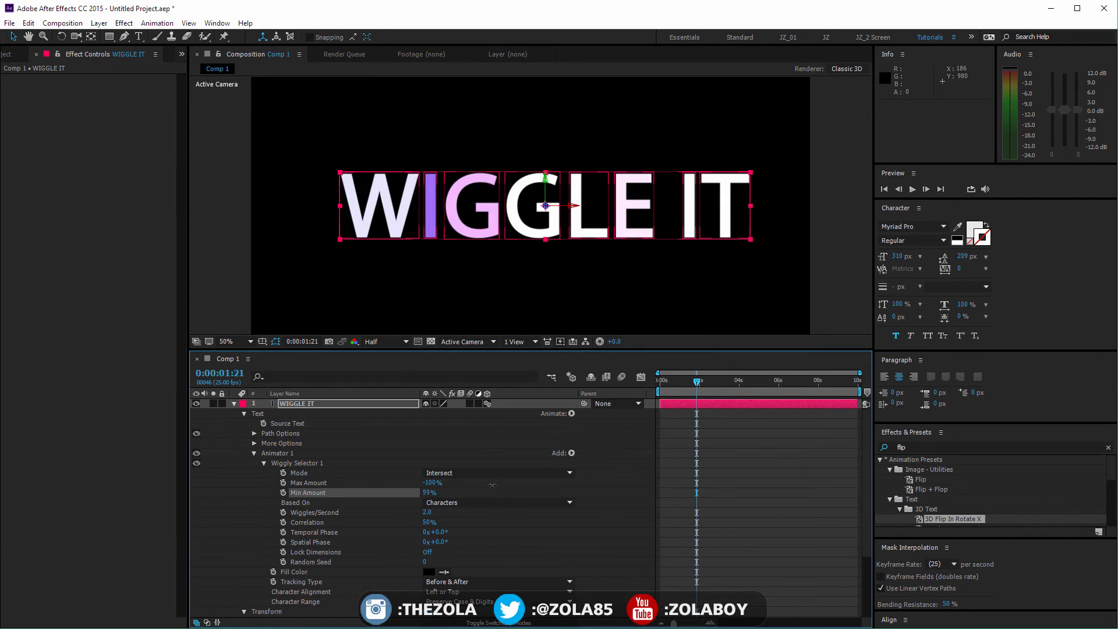
click(819, 379)
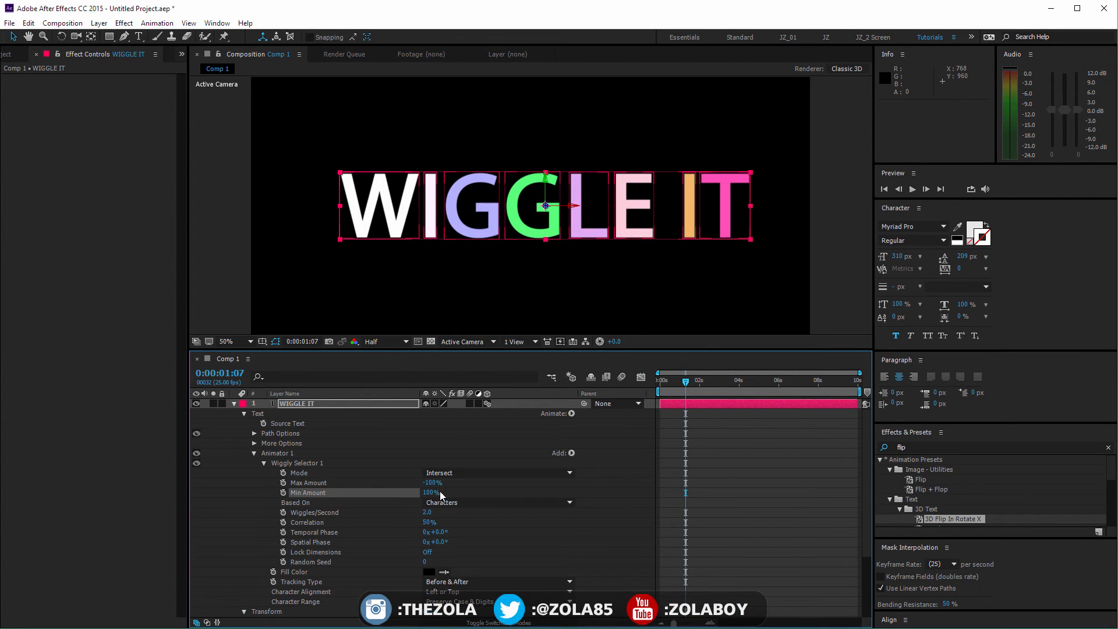
drag(432, 511, 453, 512)
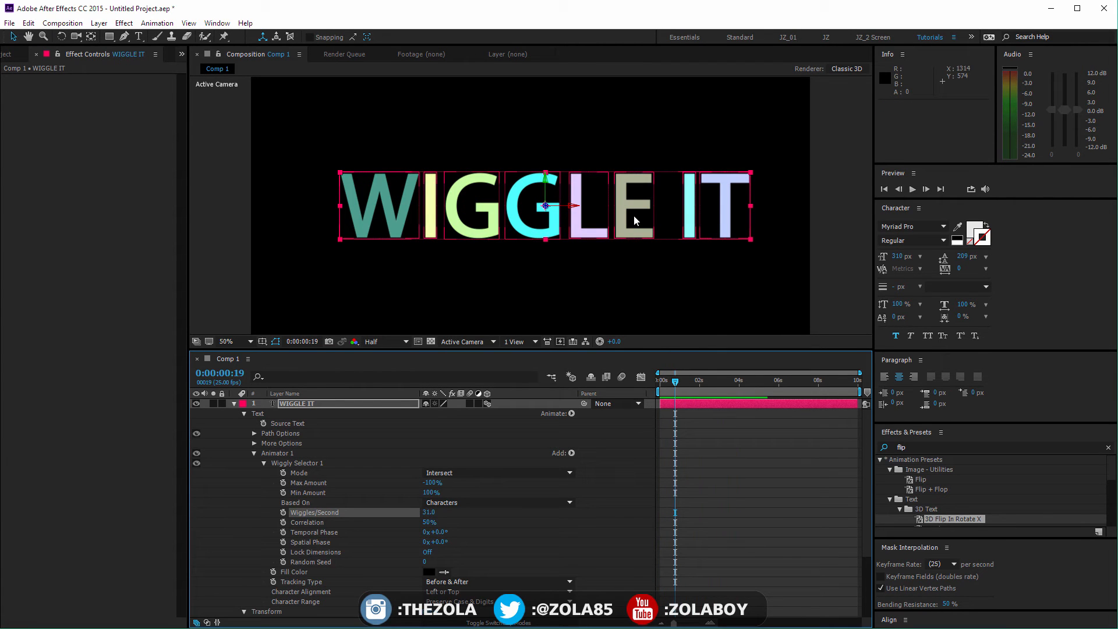
drag(674, 380, 659, 380)
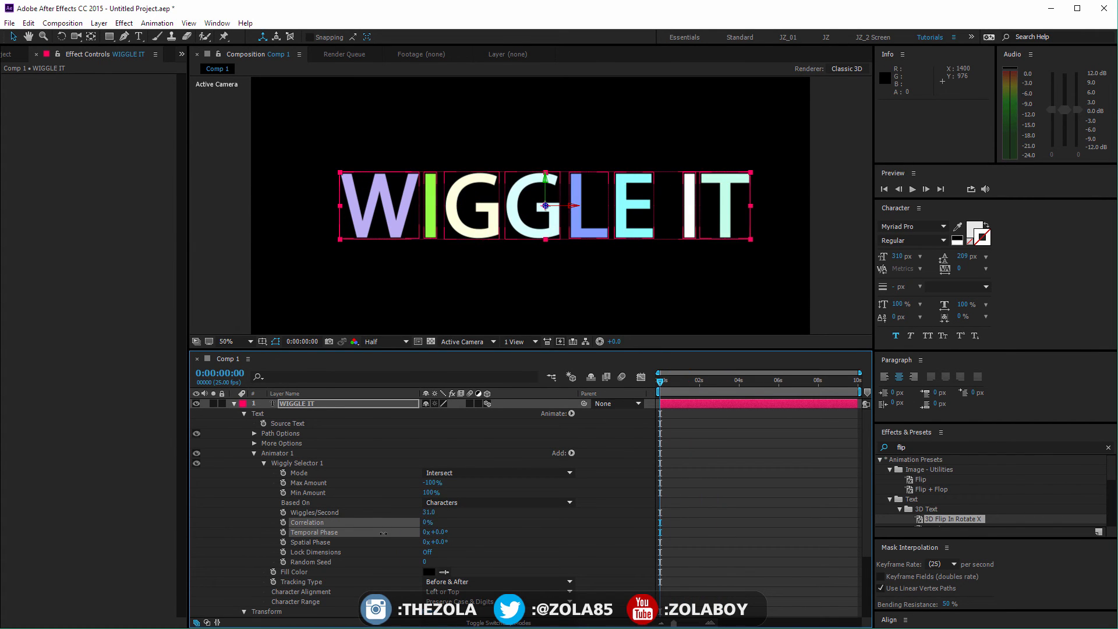
mouse_move(458, 565)
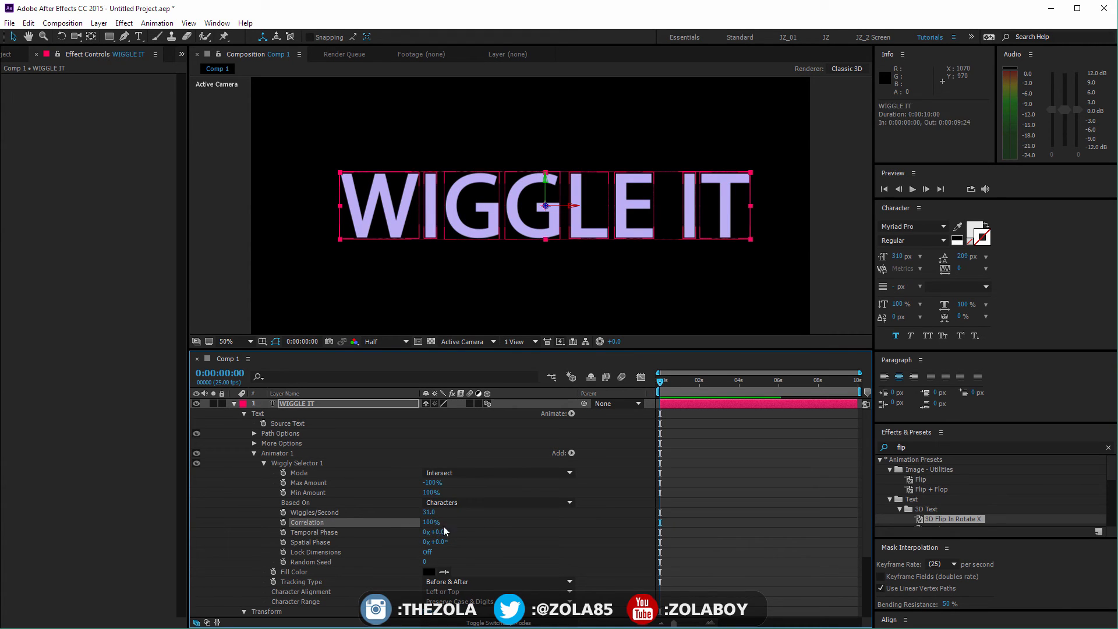
drag(431, 522, 420, 522)
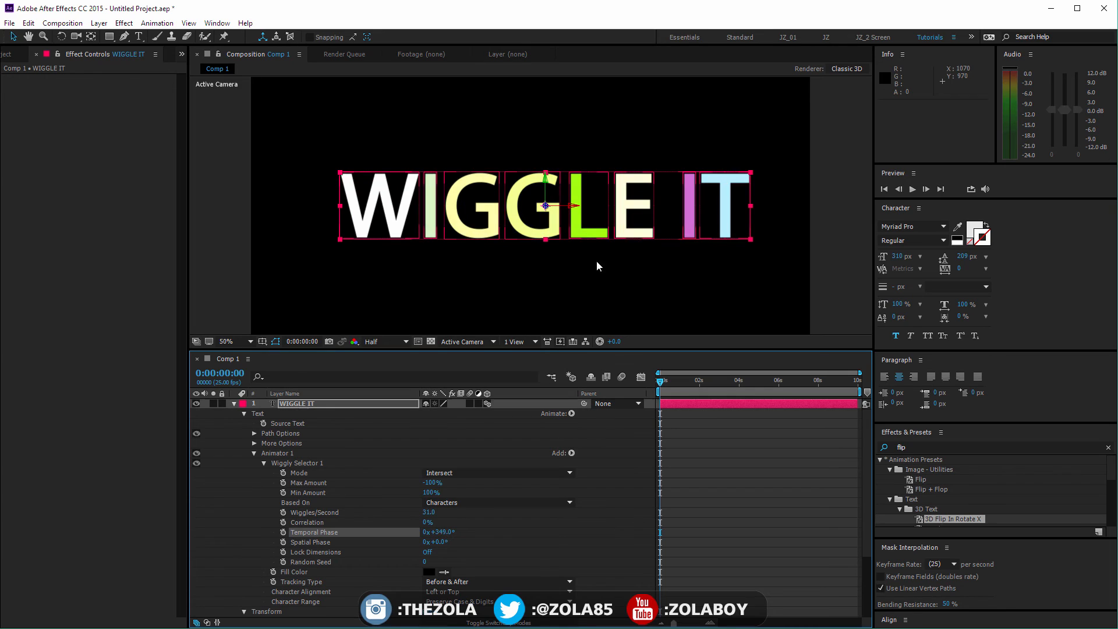
mouse_move(507, 492)
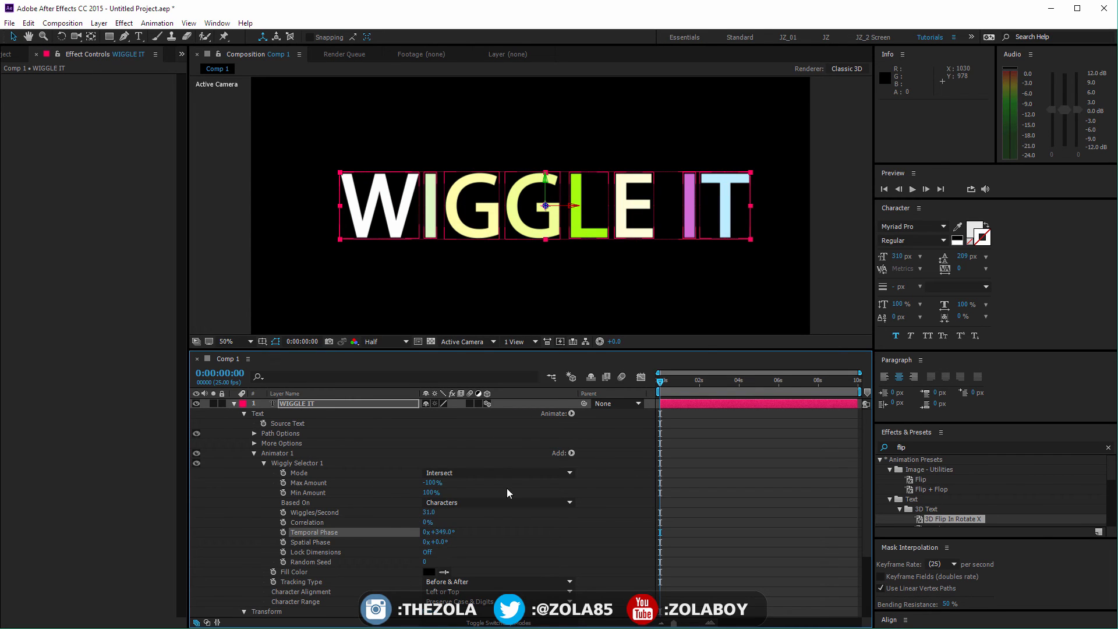
mouse_move(279, 455)
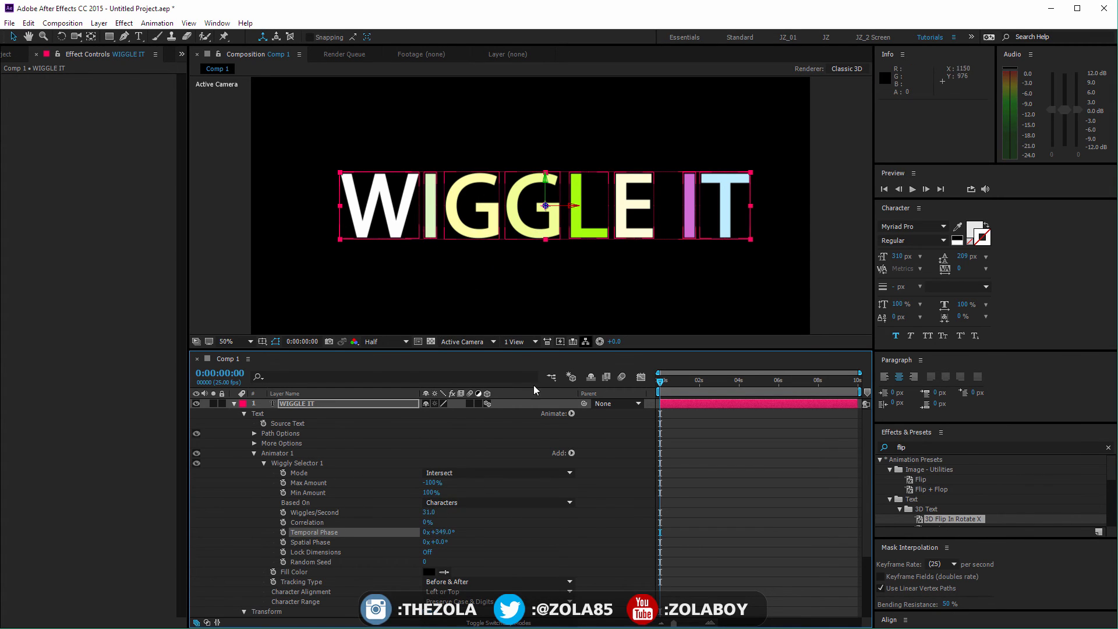
mouse_move(449, 526)
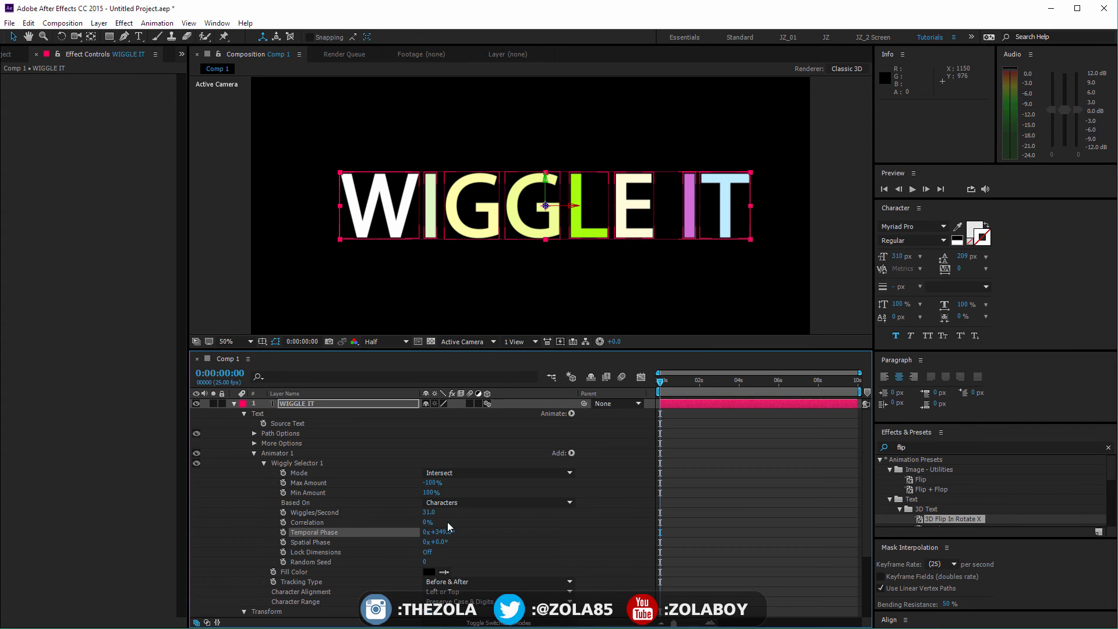
mouse_move(674, 399)
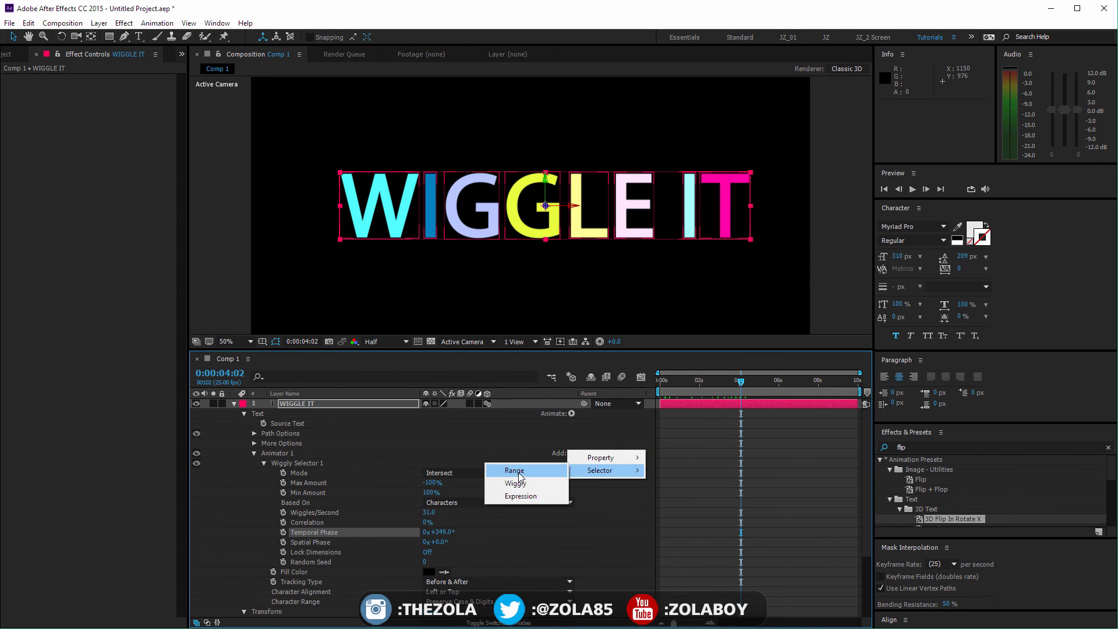
Add Range Selector 1 to Animator 1 with End at 15%, offset to cover G and L.
click(514, 469)
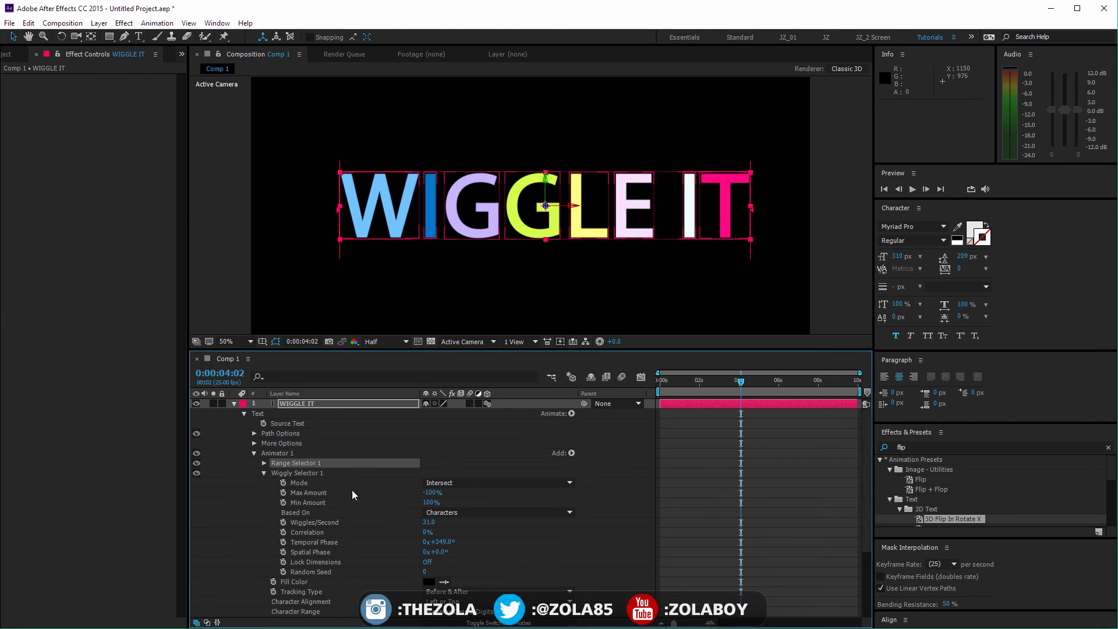
drag(739, 379, 701, 379)
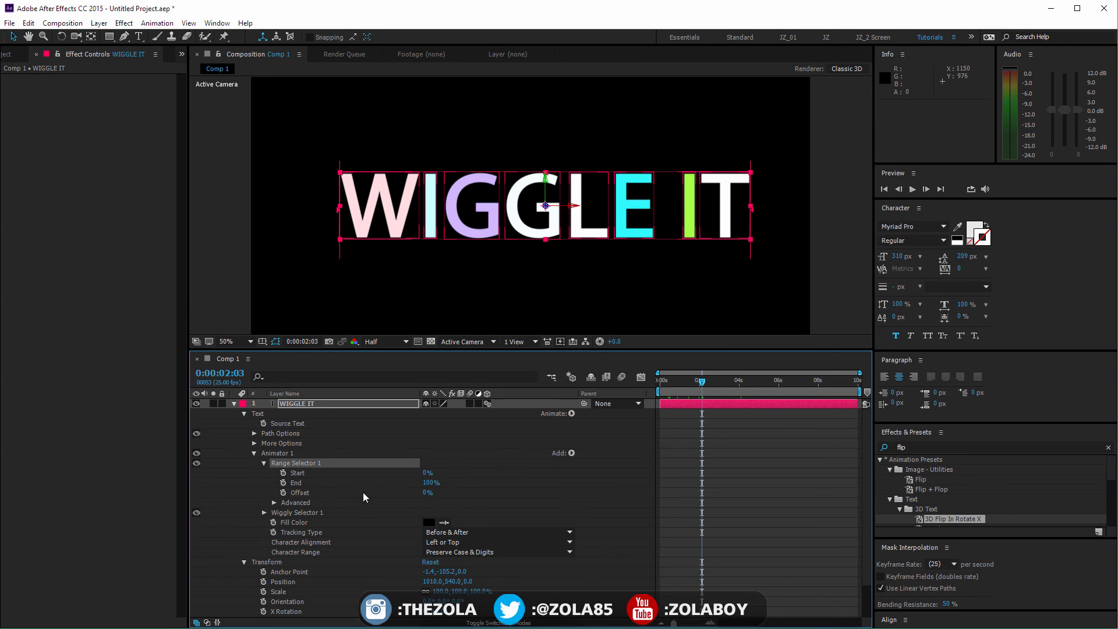
drag(431, 482, 421, 483)
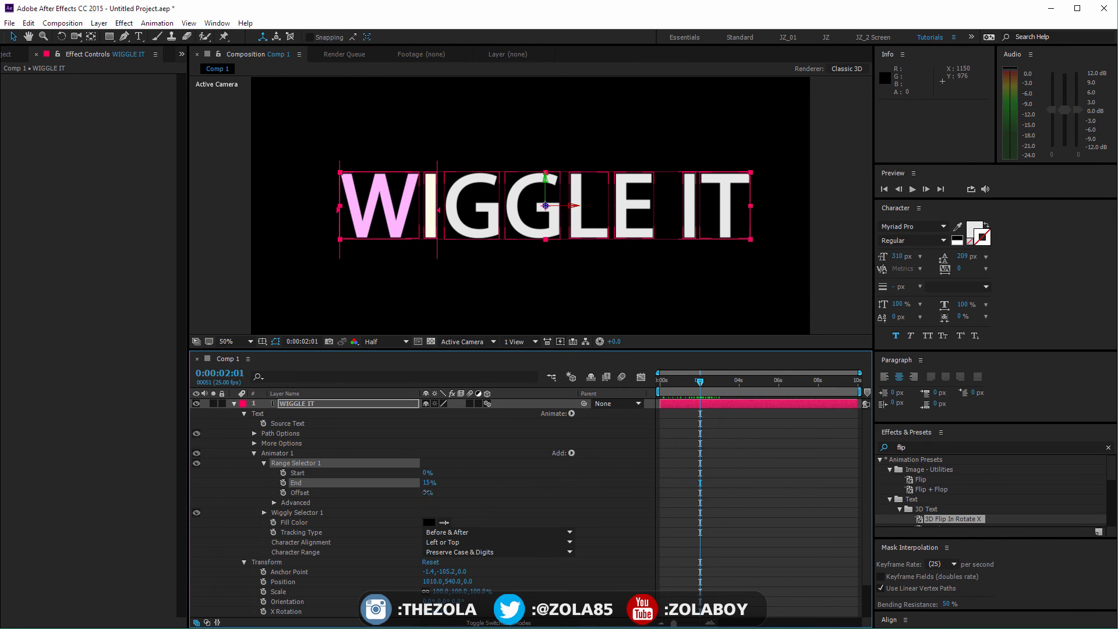
drag(699, 379, 719, 379)
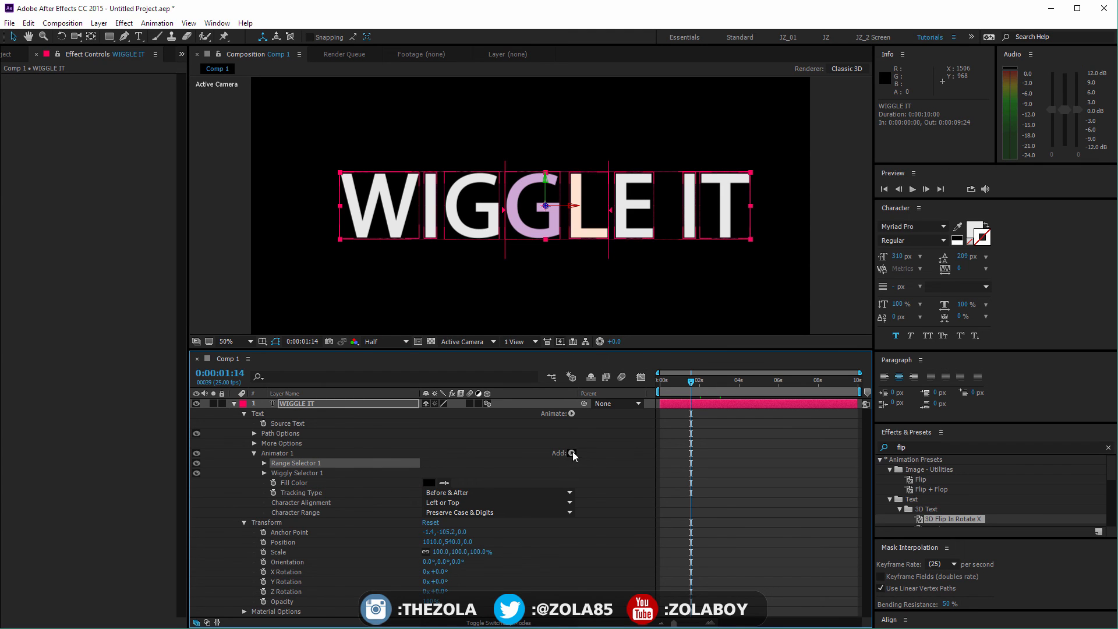
click(565, 454)
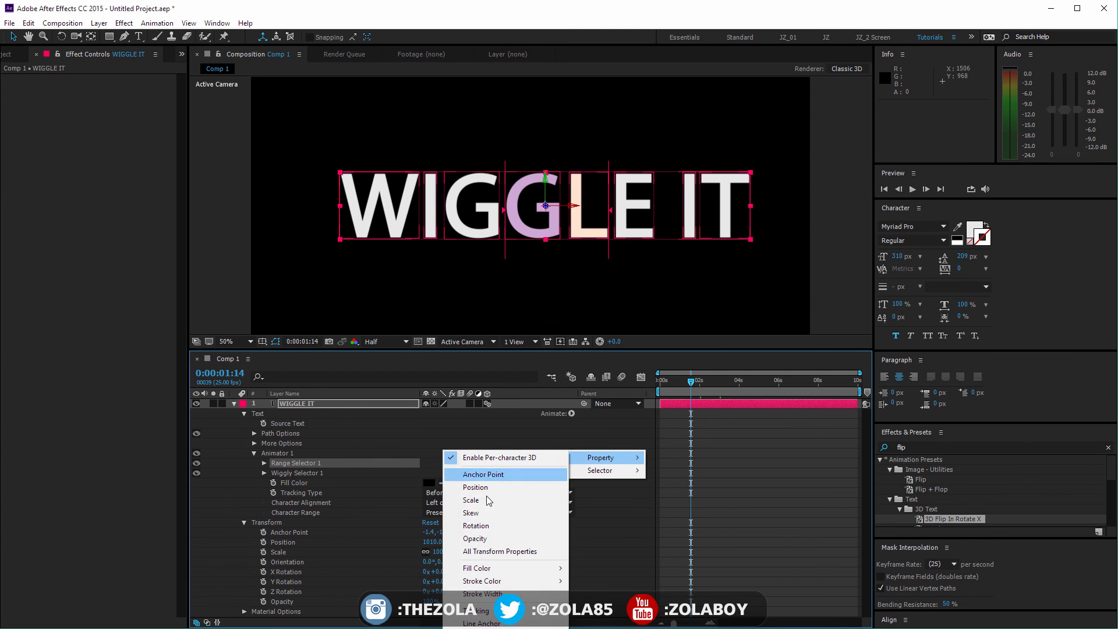
mouse_move(472, 500)
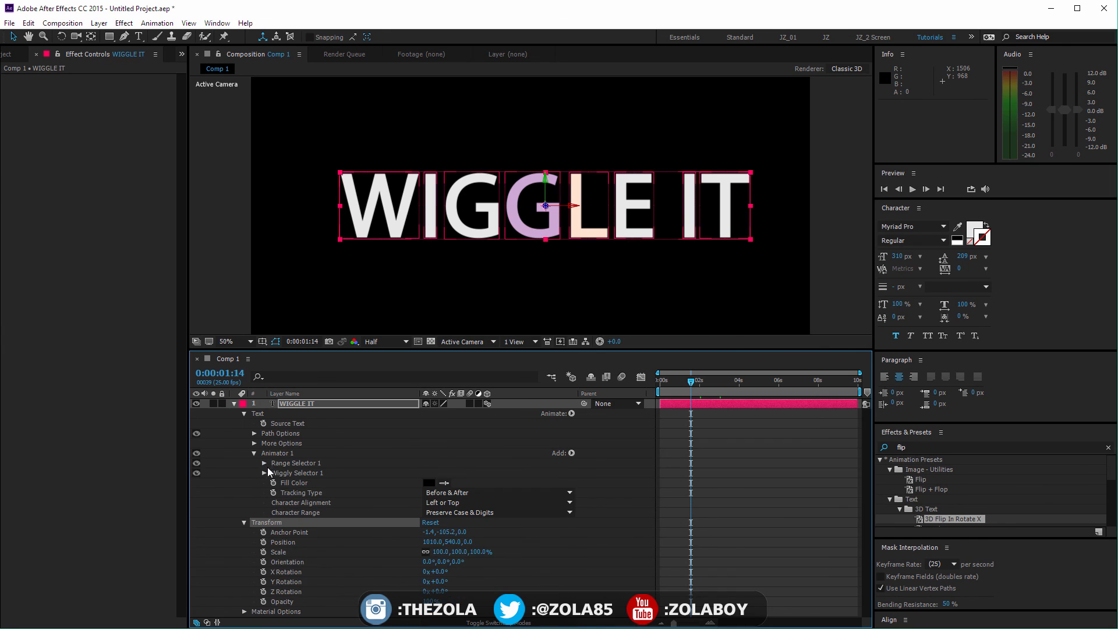
click(264, 472)
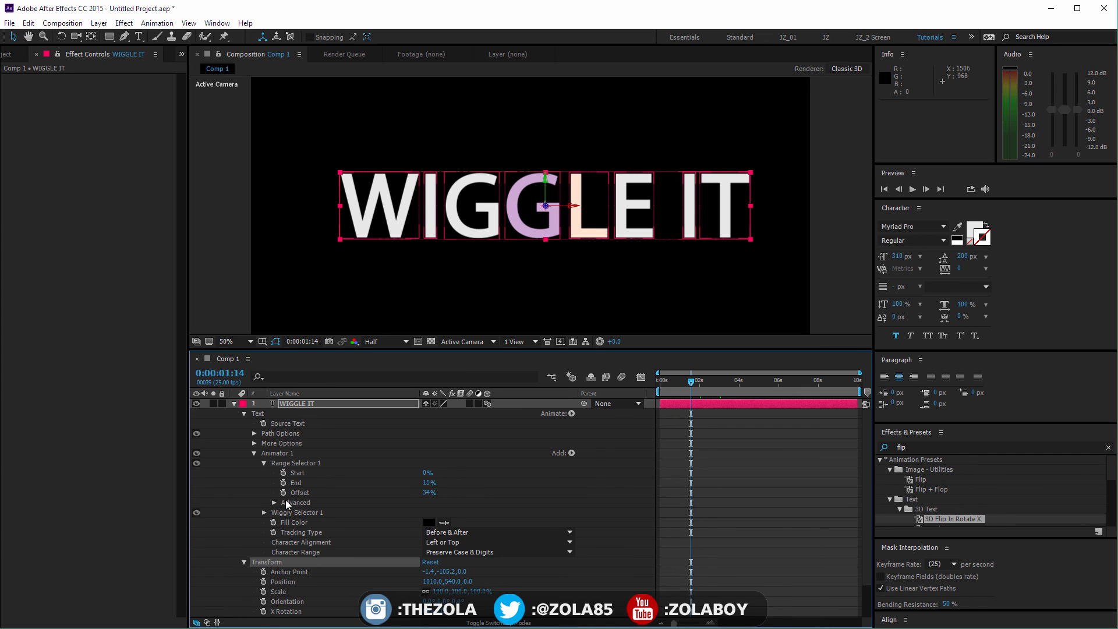
click(274, 501)
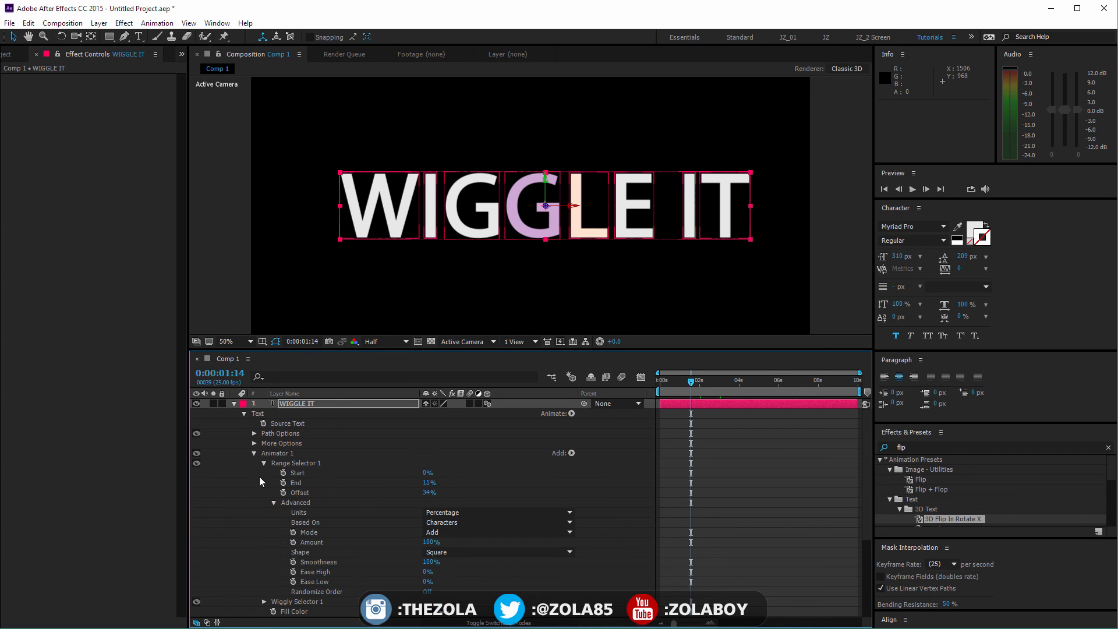
click(264, 462)
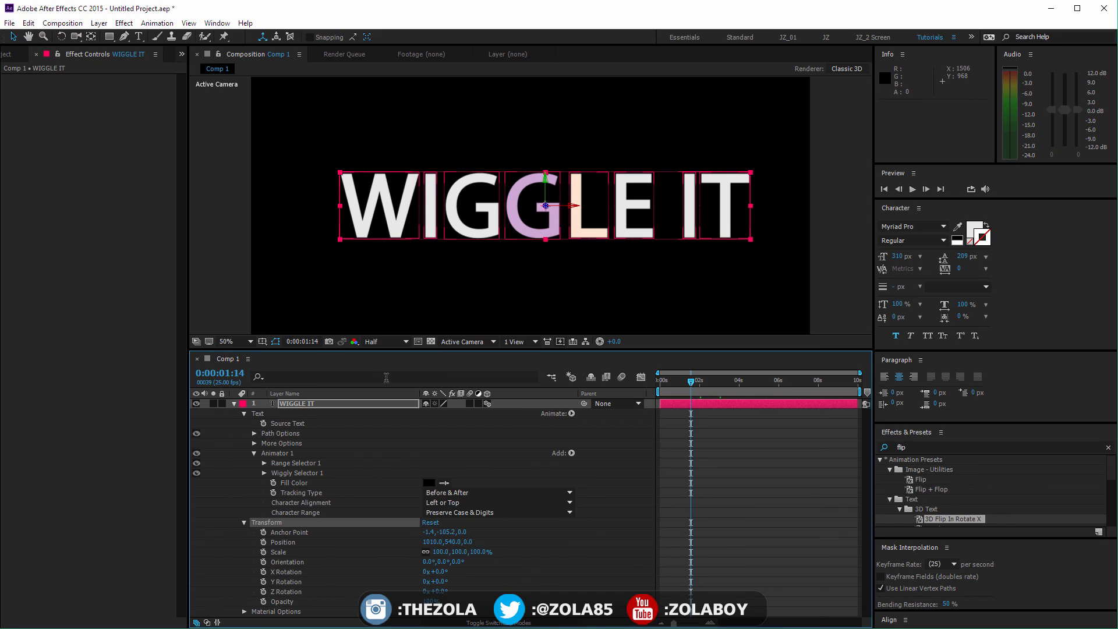